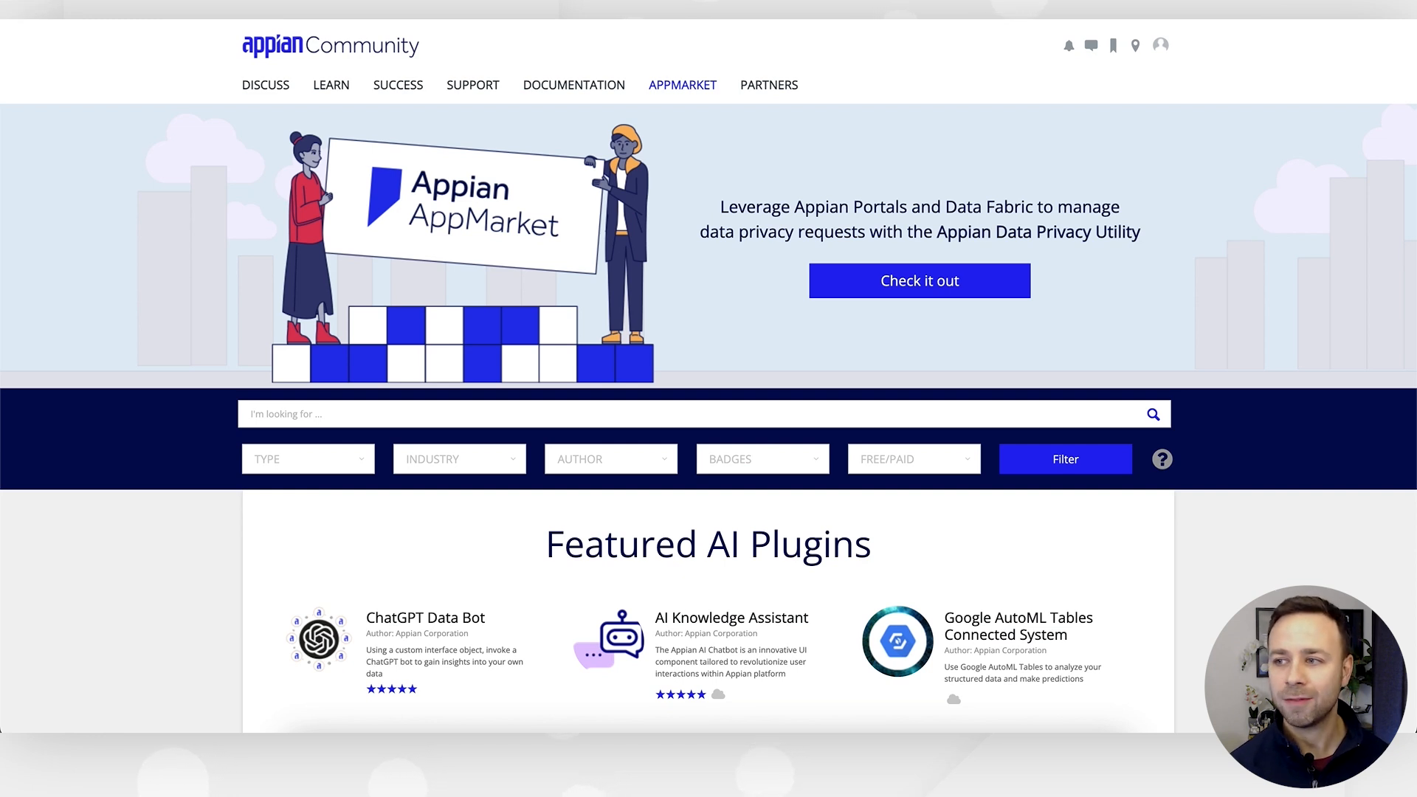
Scroll through the Office Relocation Request application's object list.
scroll(down, 3)
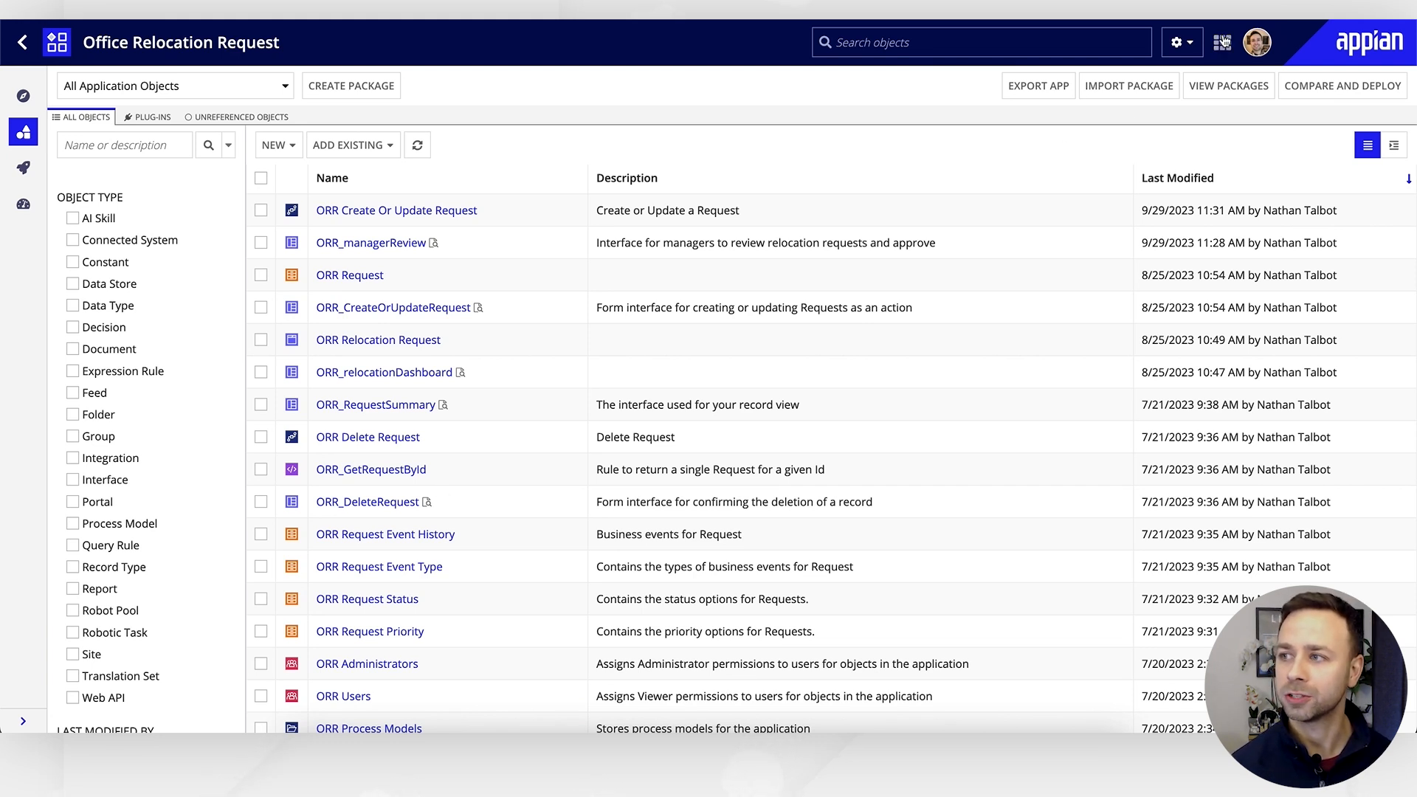
In the Admin Console Plug-ins list, filter by 'map' to reveal the Google Maps plug-ins.
click(1177, 41)
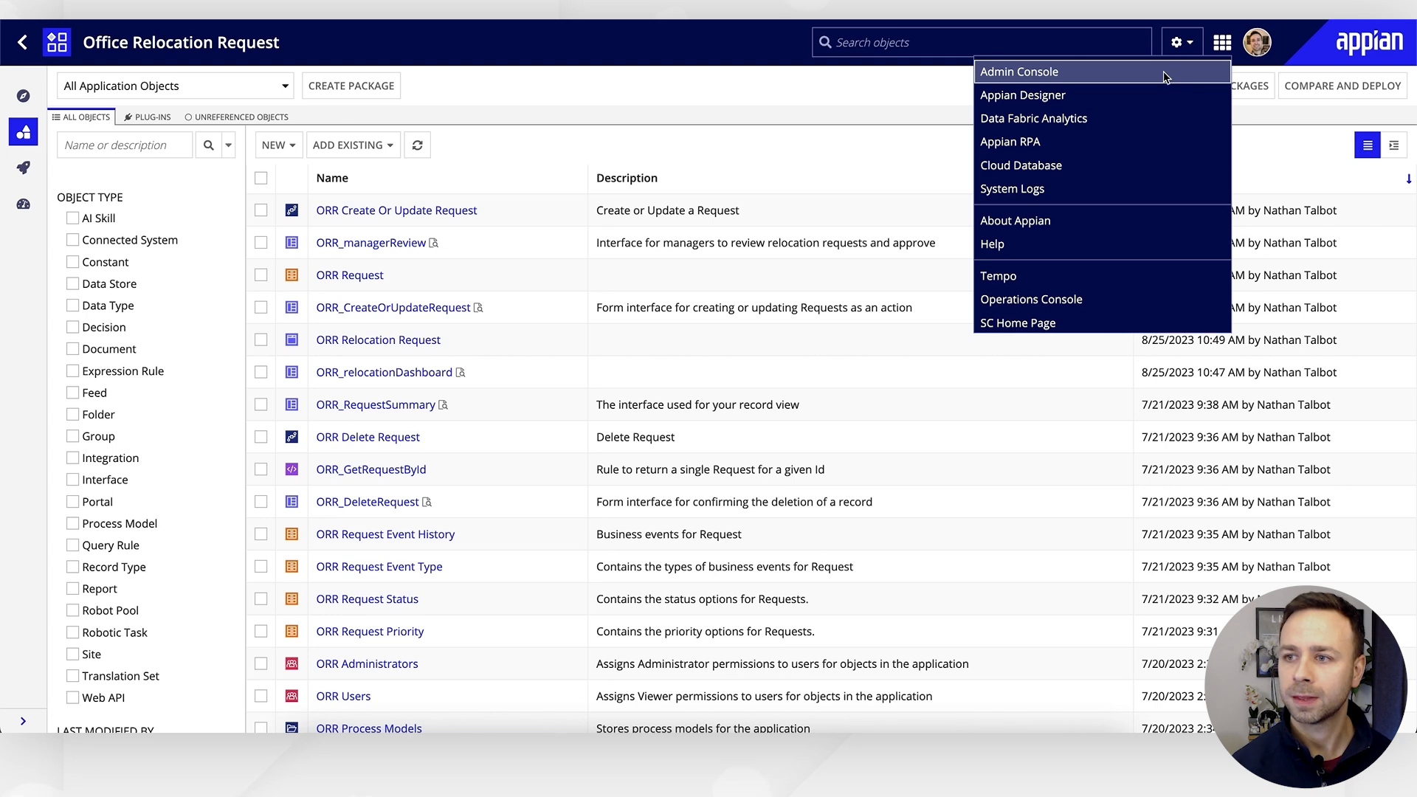
click(1015, 71)
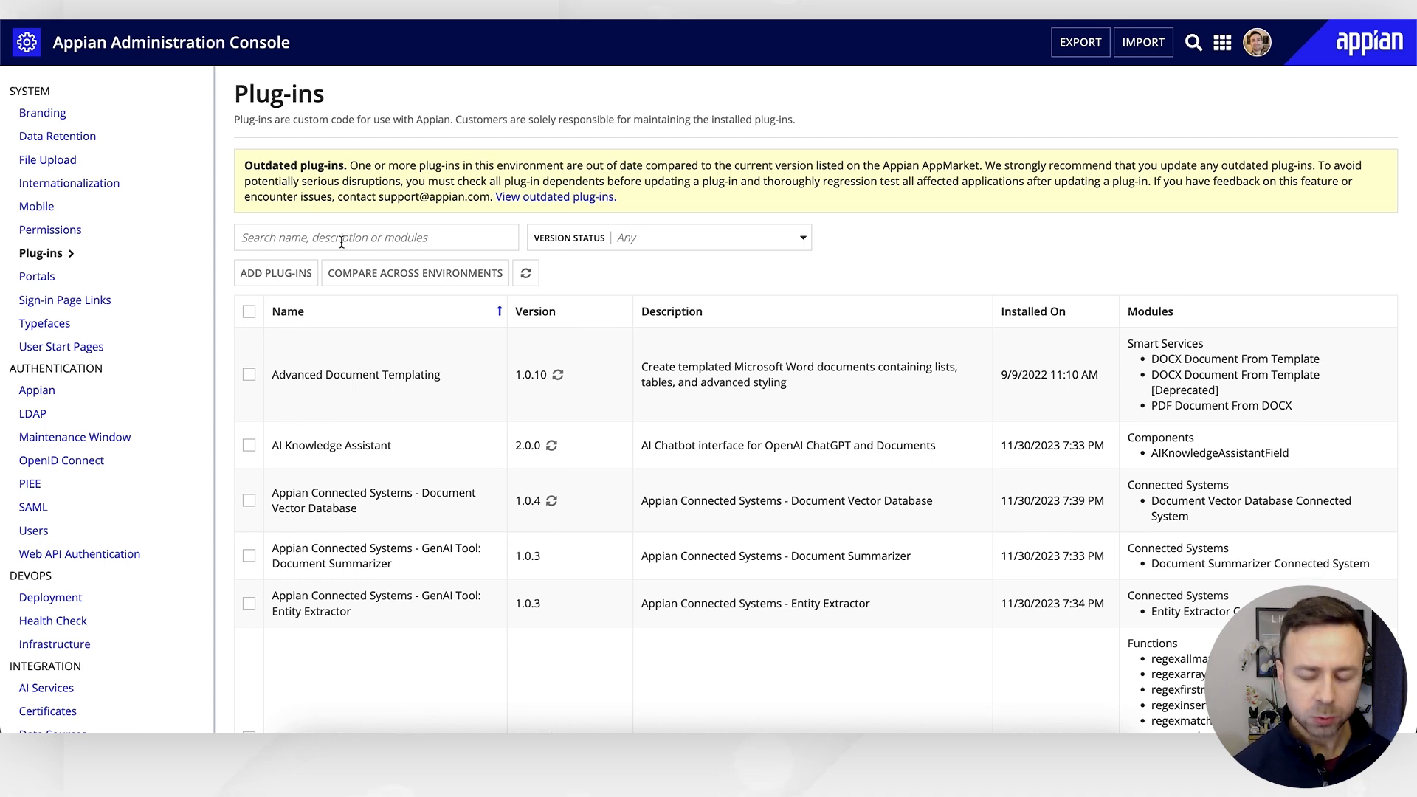
click(374, 237)
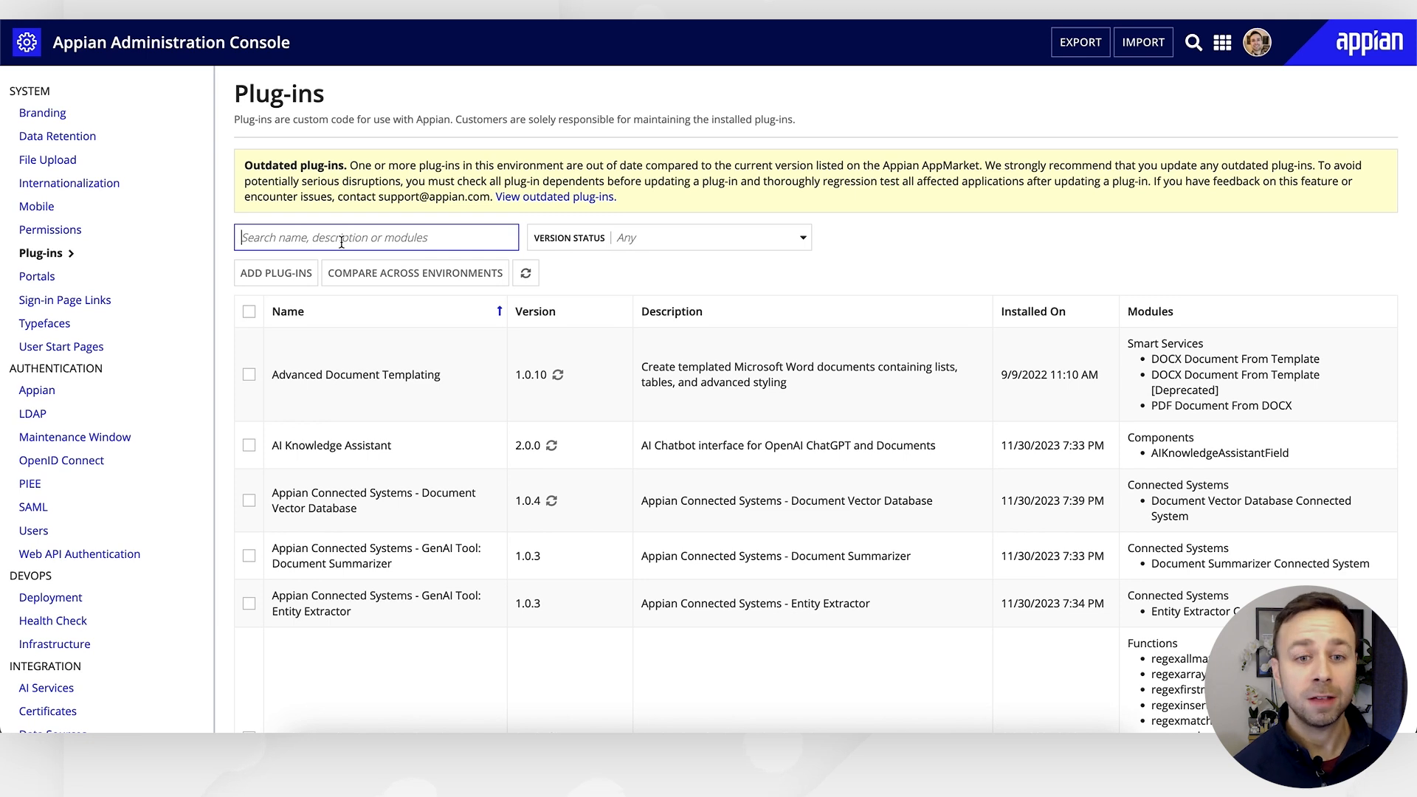
text(map)
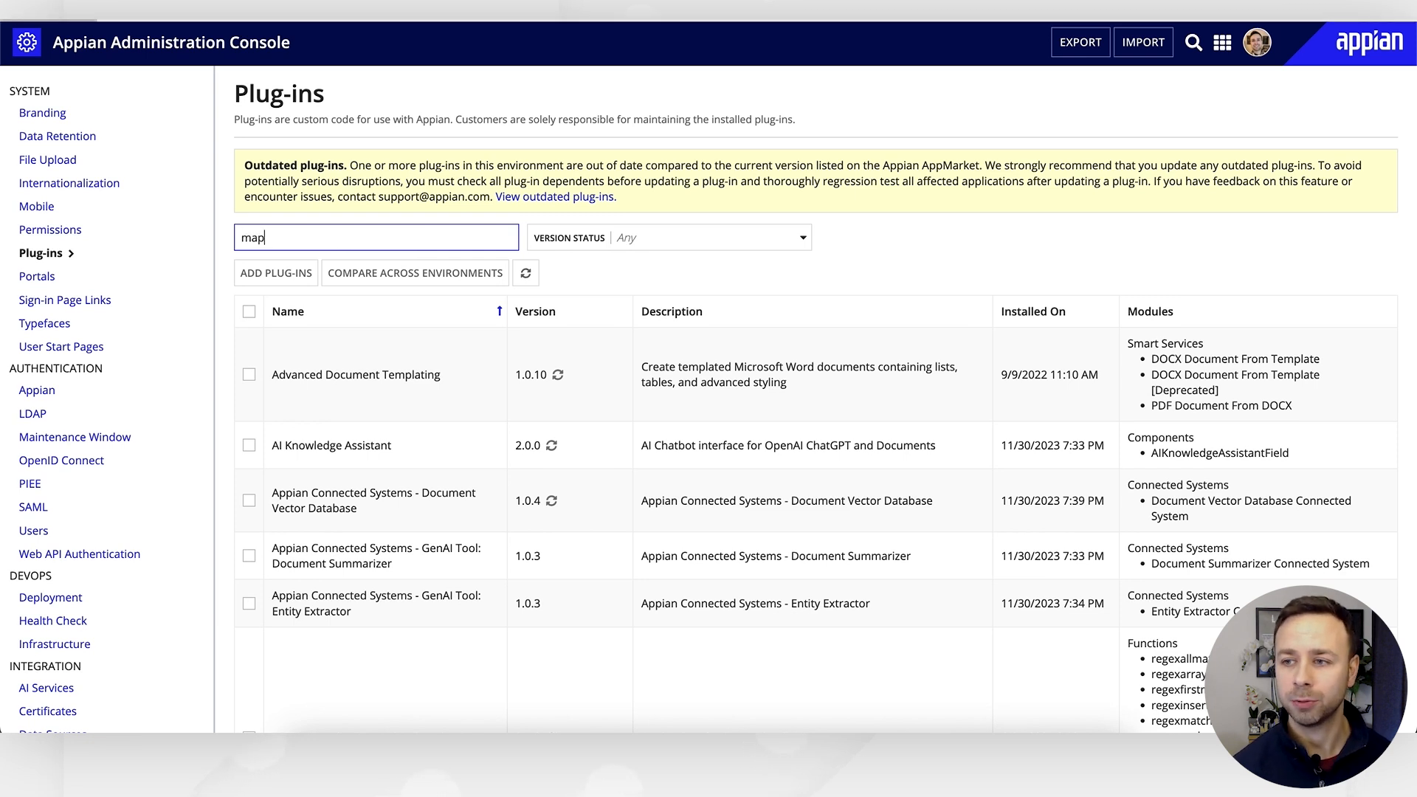
scroll(down, 3)
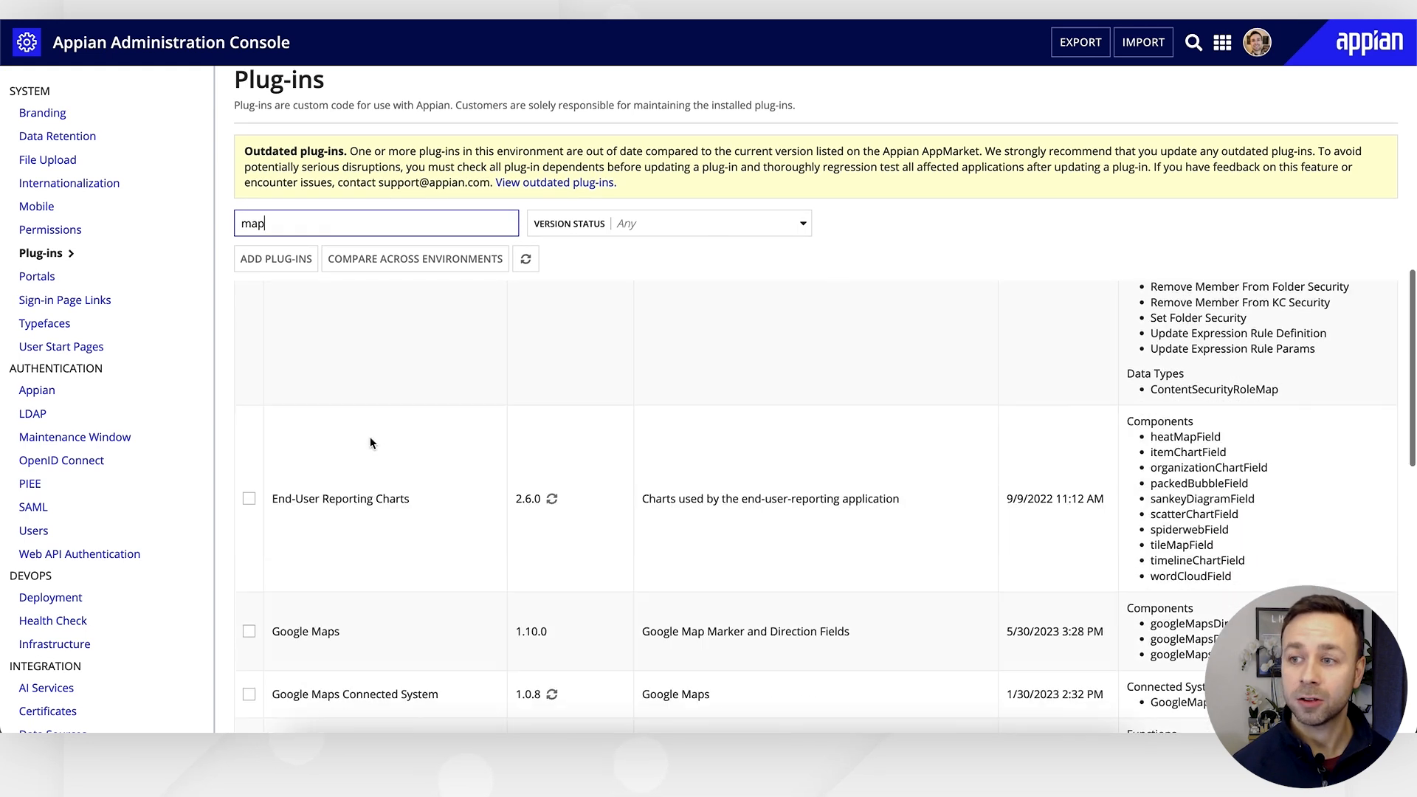
scroll(down, 3)
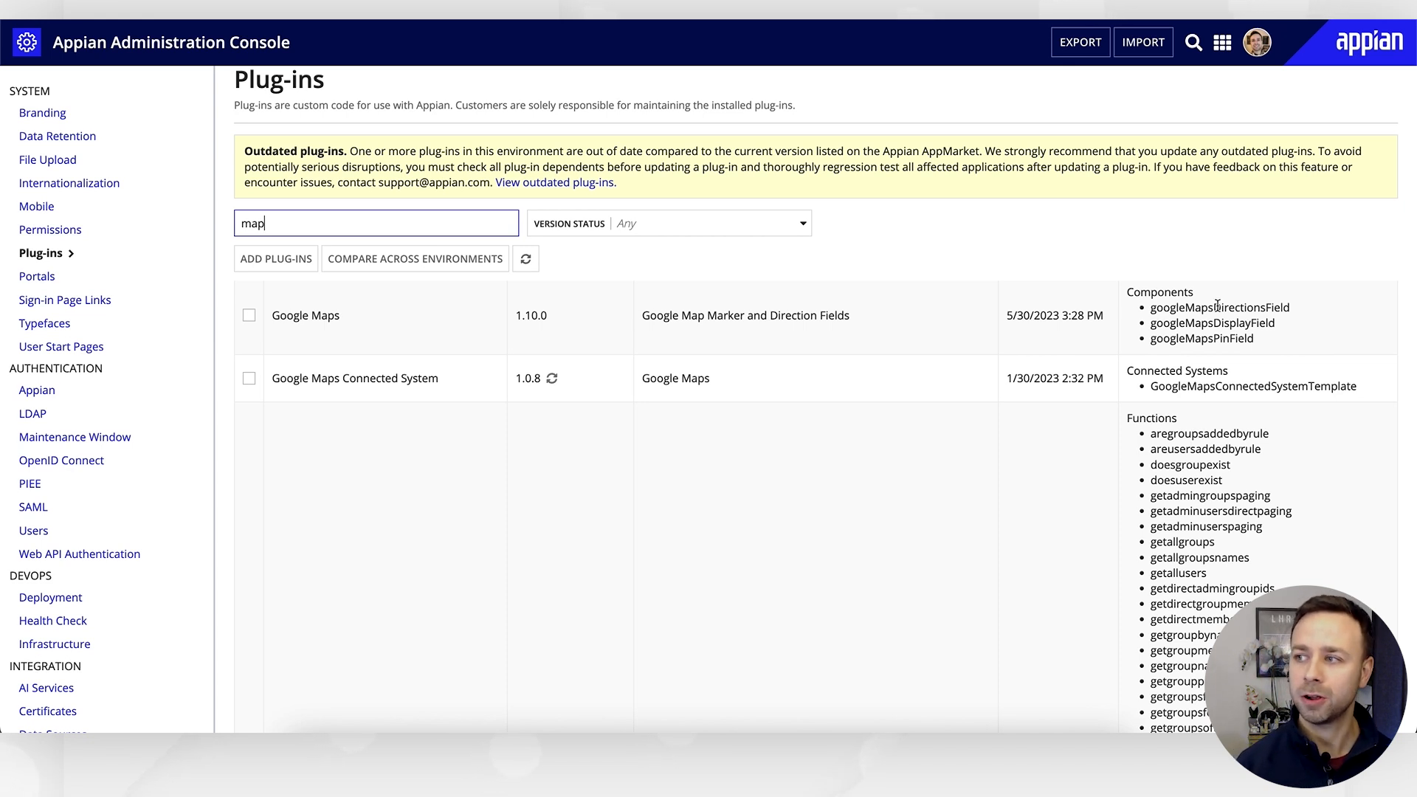
mouse_move(1294, 313)
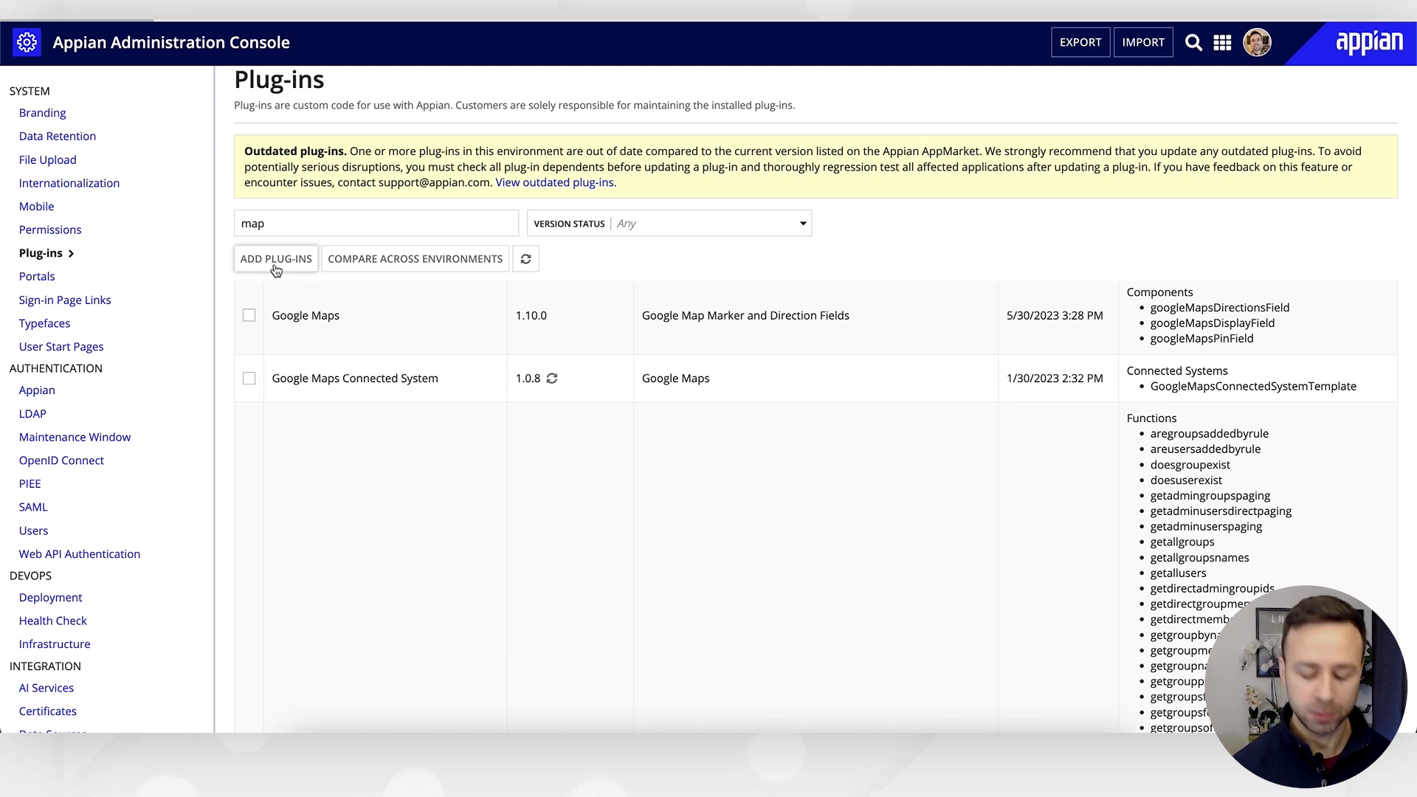
Search the Available Plug-ins catalog for 'google map', highlighting the Component plug-in type.
click(274, 258)
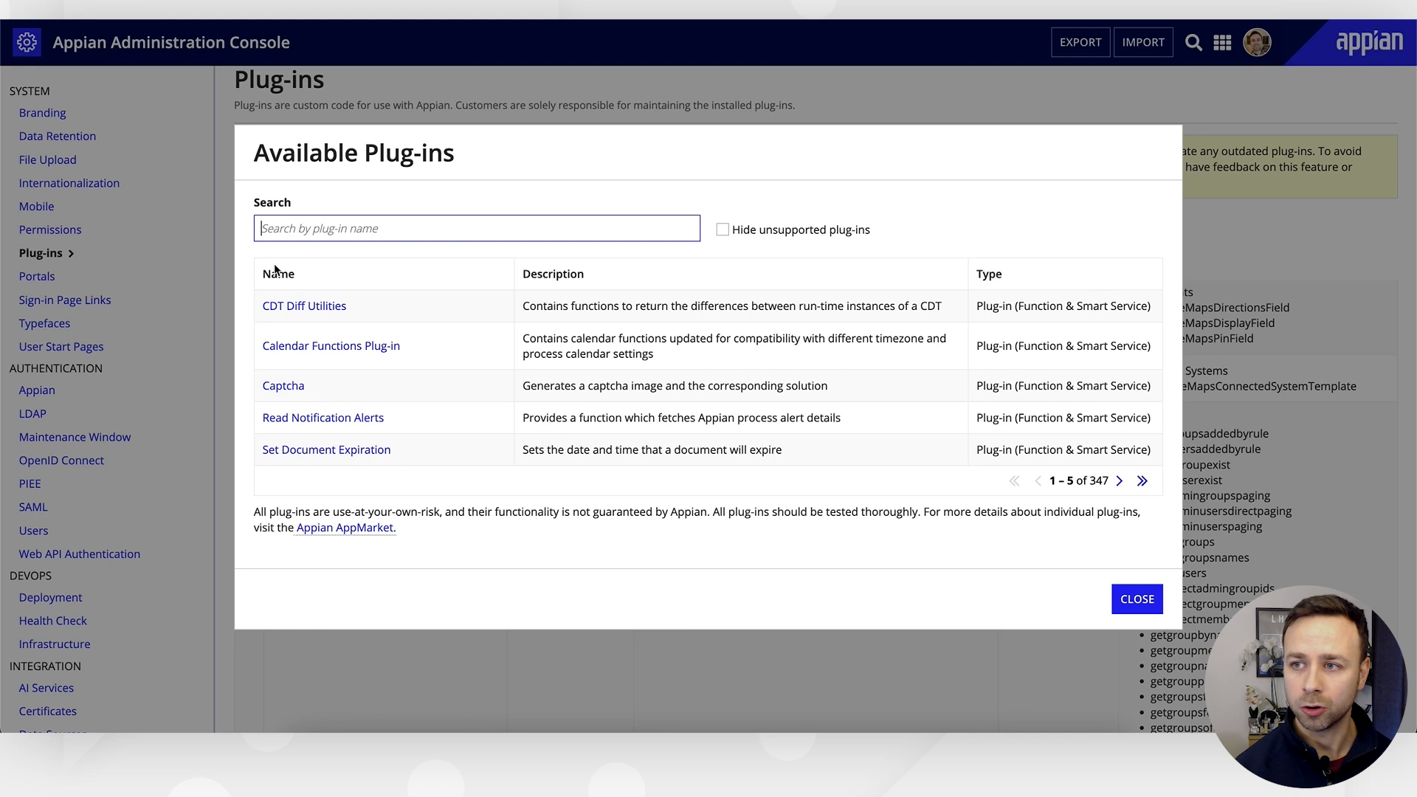
text(google map)
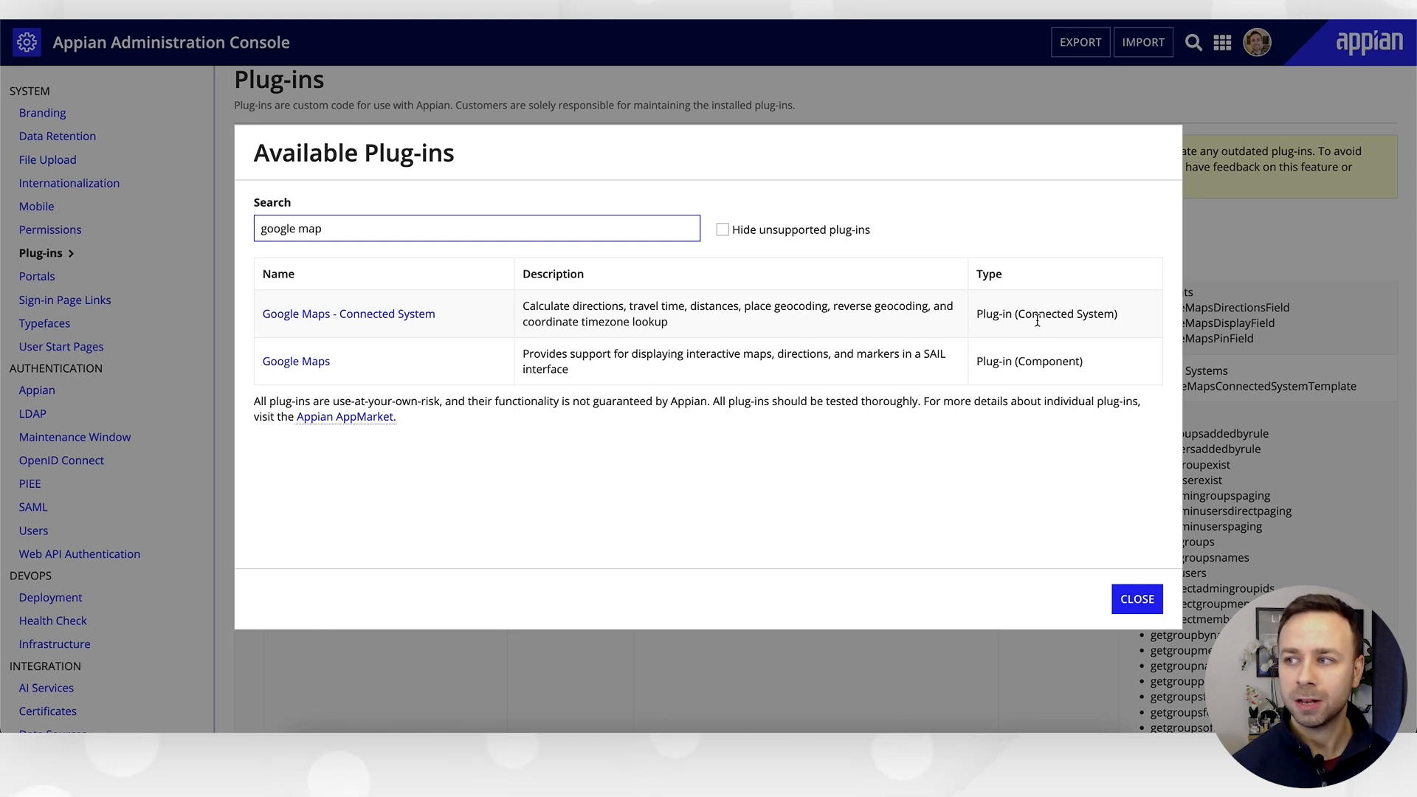
double_click(1027, 360)
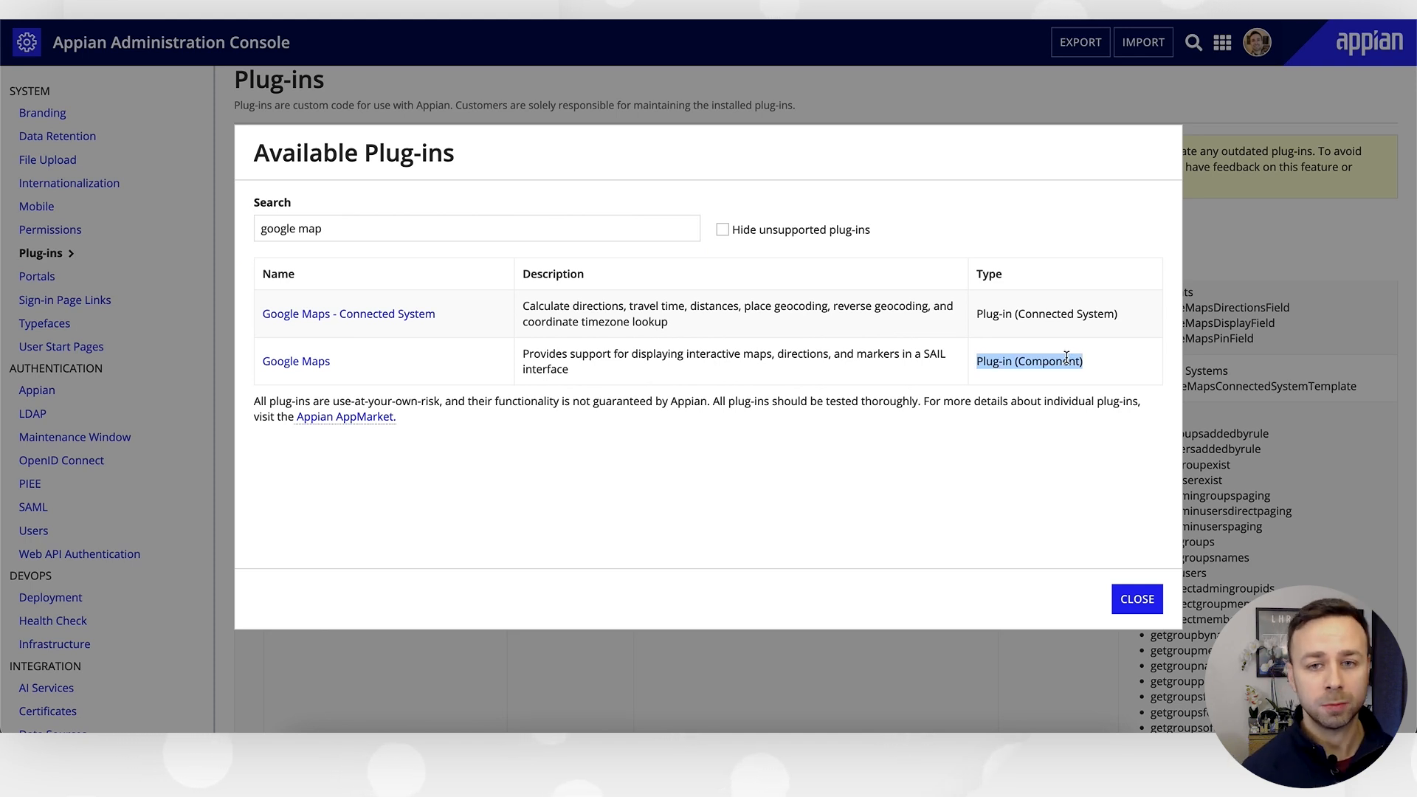
mouse_move(834, 496)
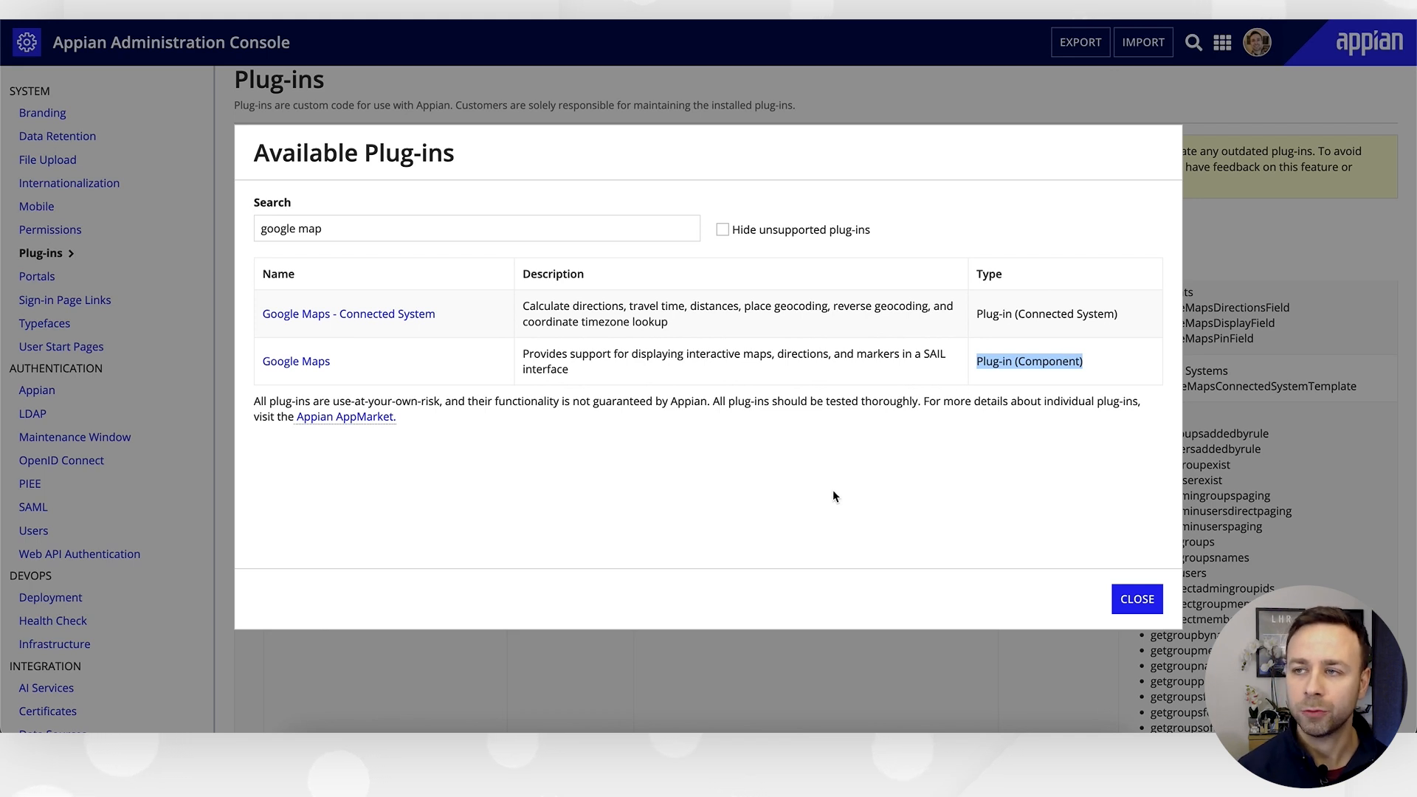
Return to the application and open the ORR_RequestSummary interface in the design editor.
click(1136, 599)
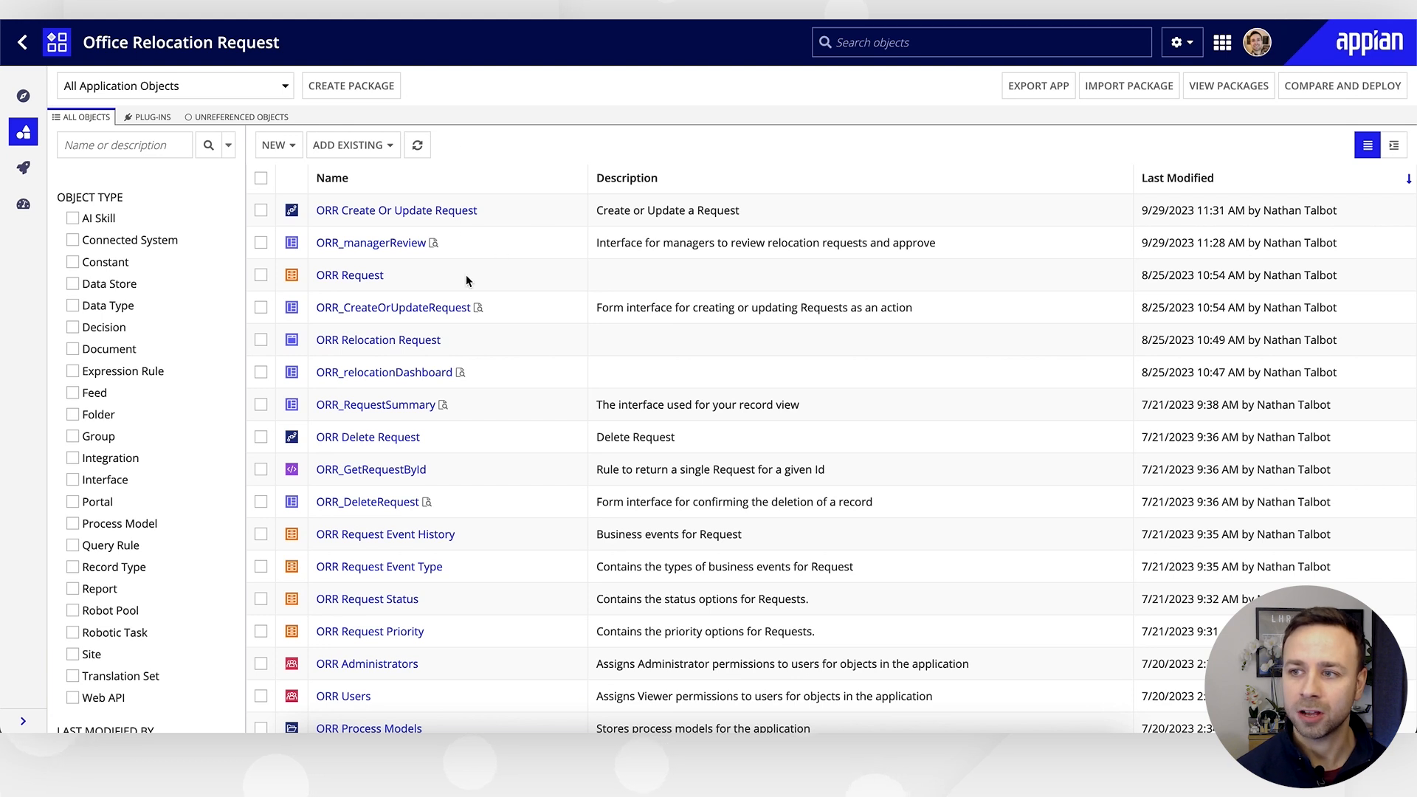
mouse_move(380, 413)
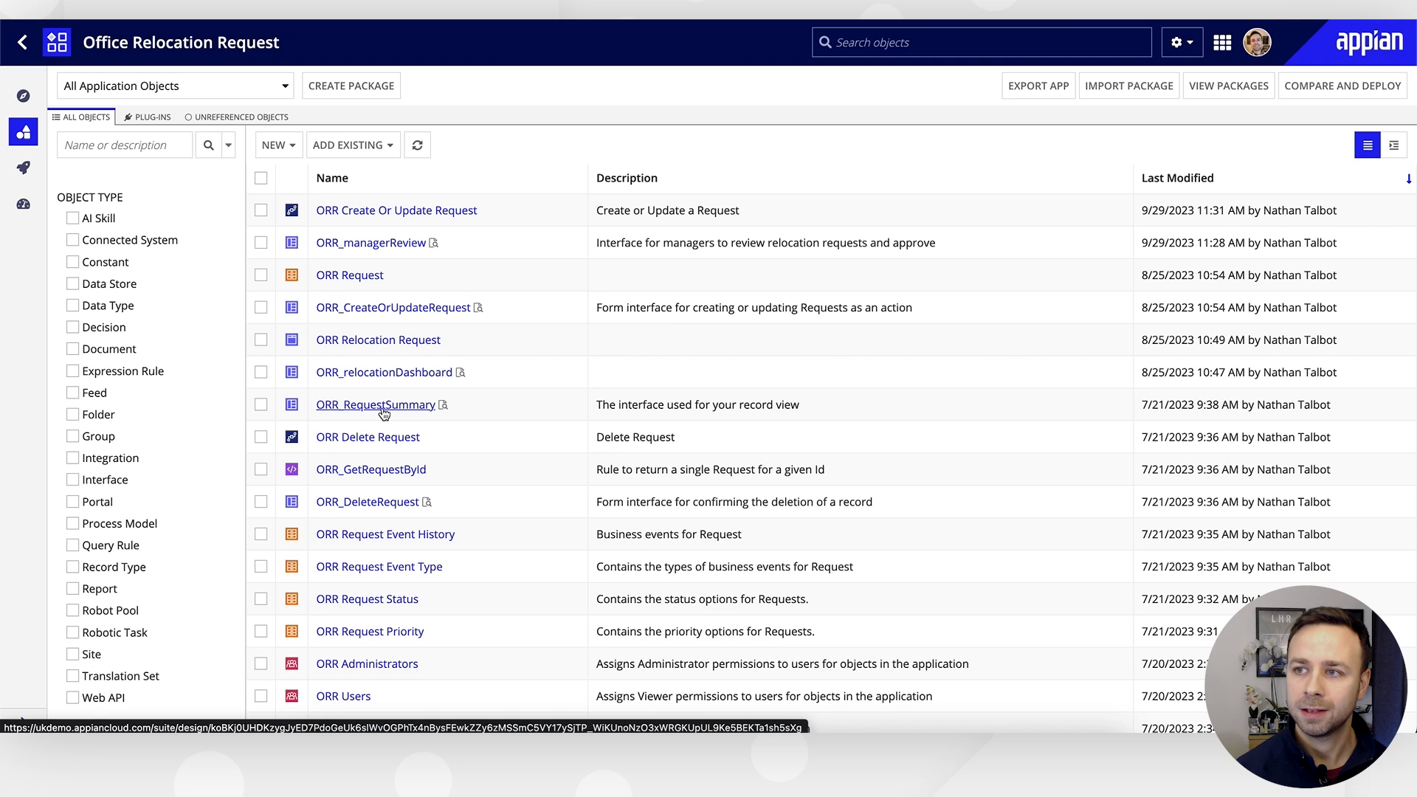
click(375, 404)
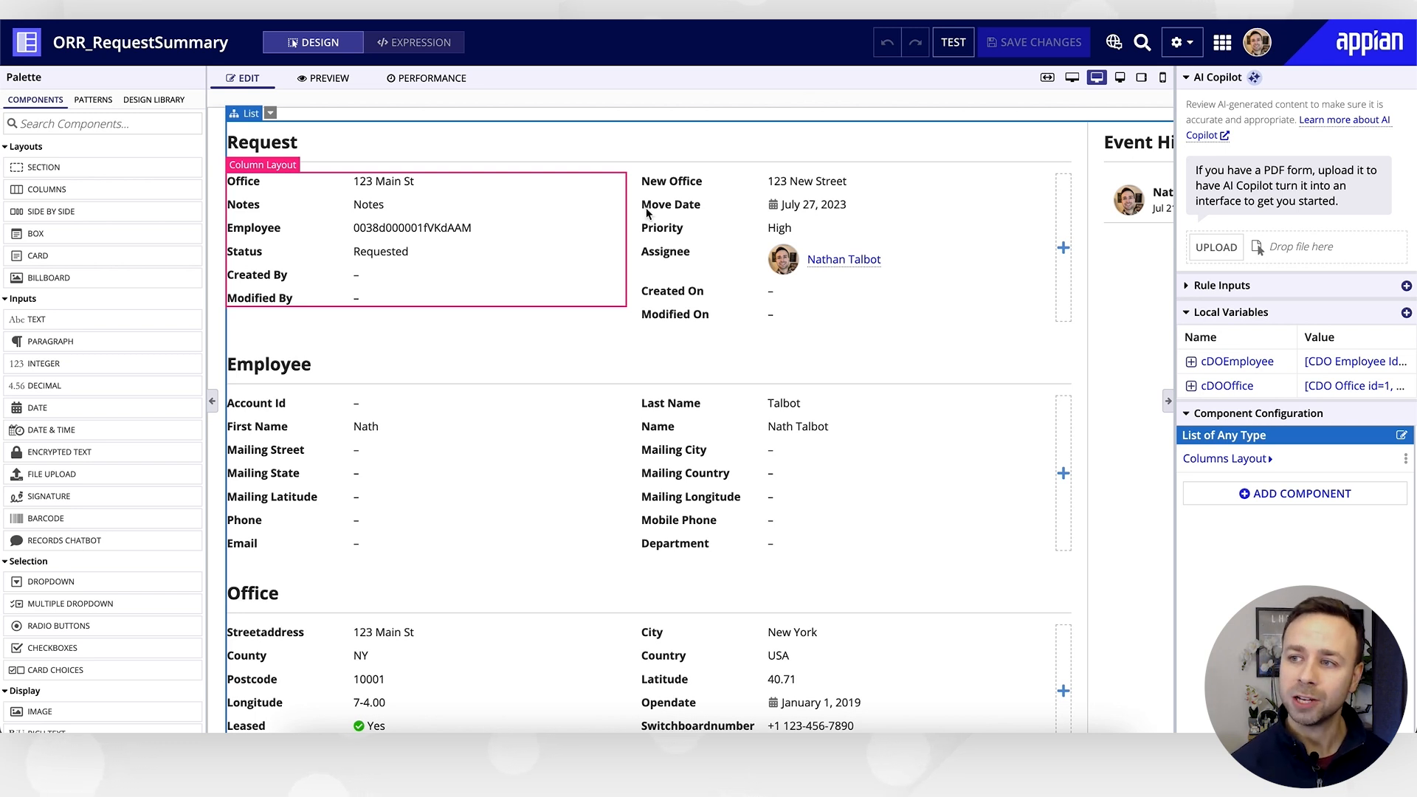
click(521, 391)
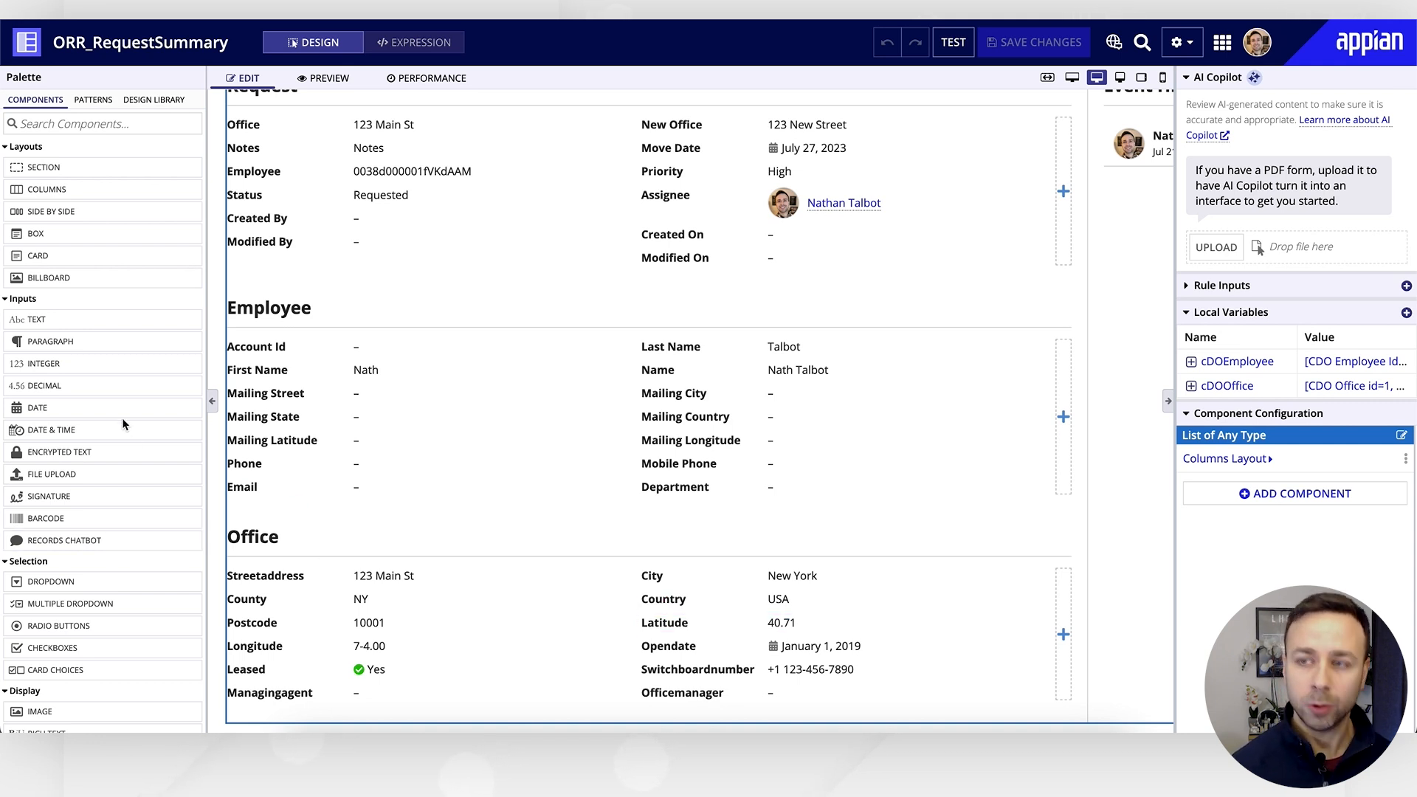
Search the component palette for 'maps' to locate Google Map Directions.
click(102, 124)
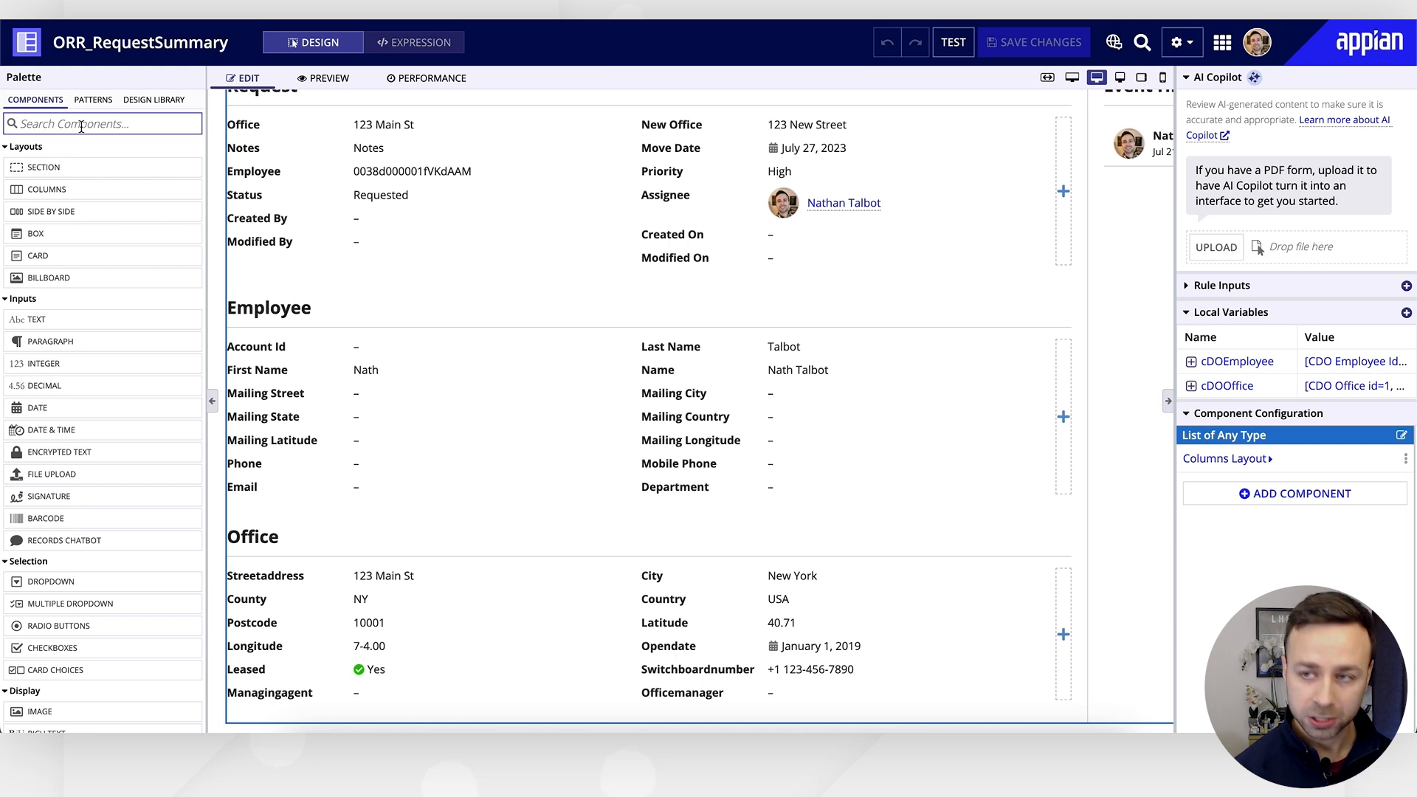
text(maps)
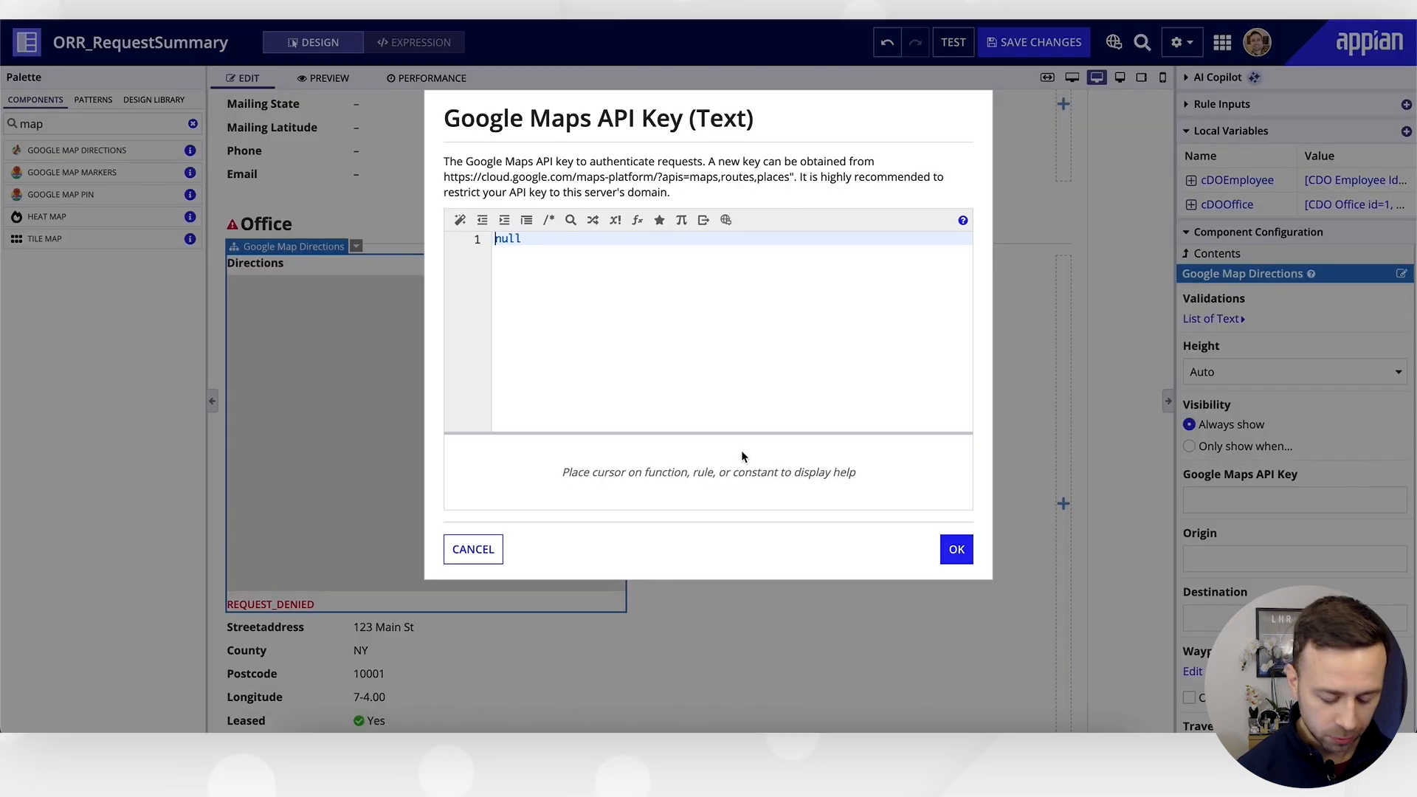
Set the Google Maps API Key to cons!CMN_GOOGLE_MAPS_API_KEY and move on to the Origin expression.
text(cons!map)
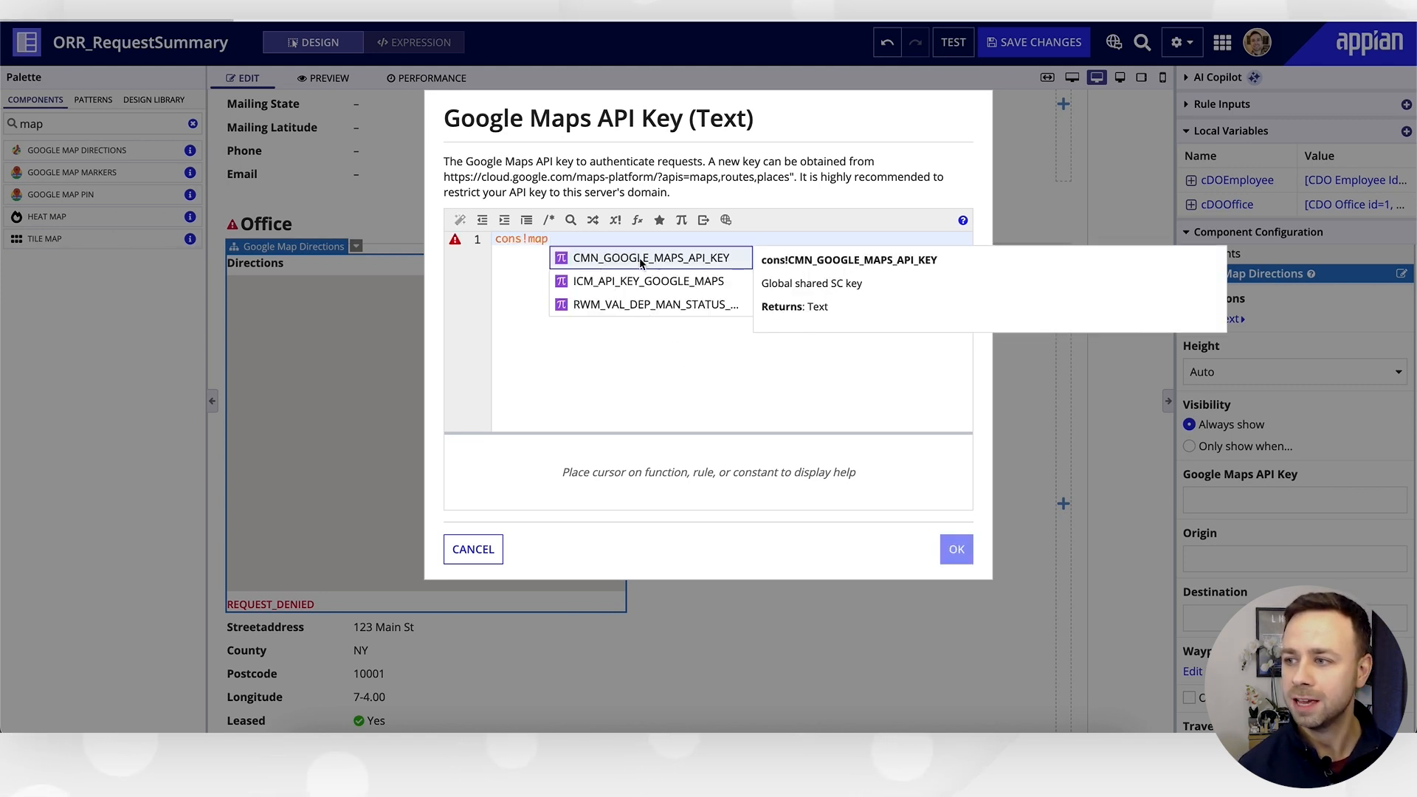
click(649, 257)
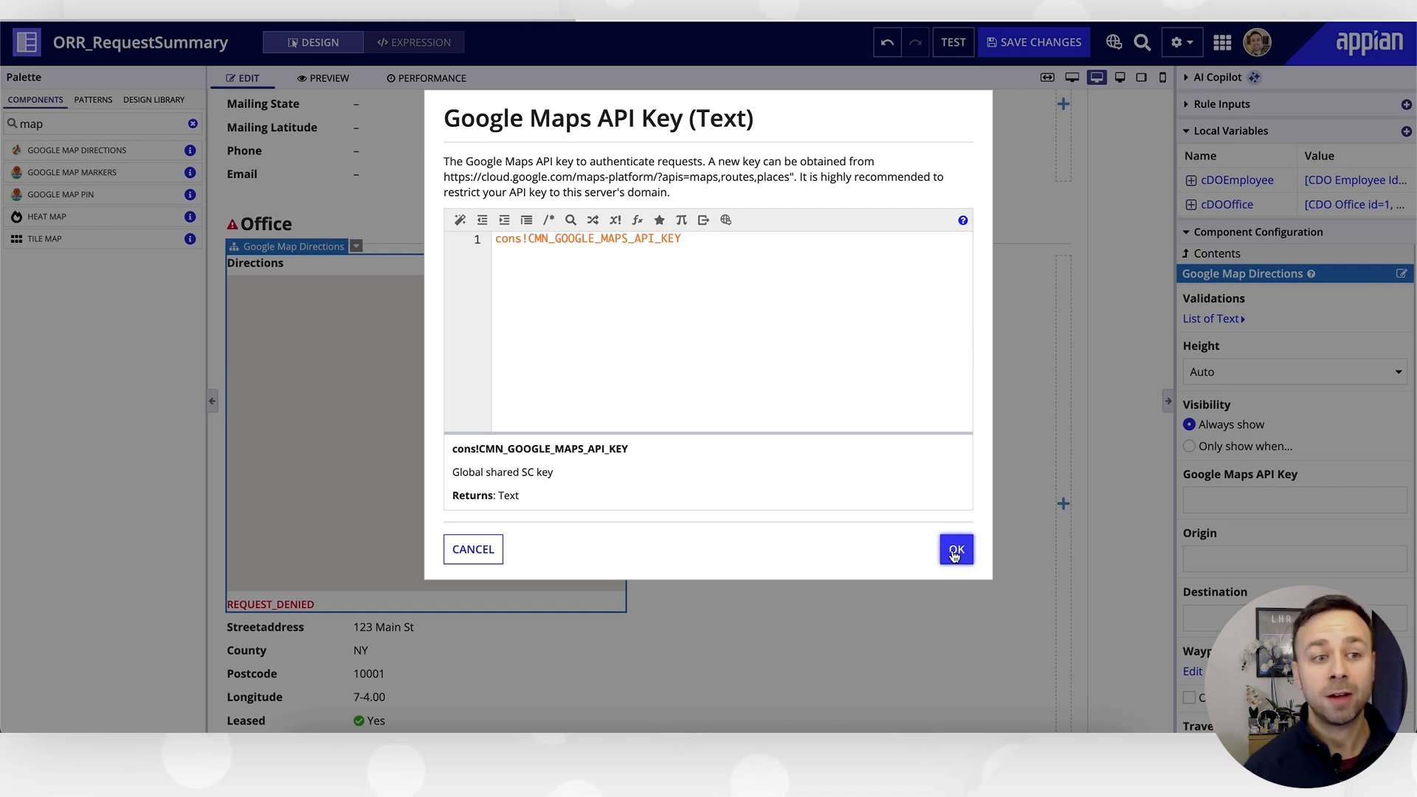
click(956, 549)
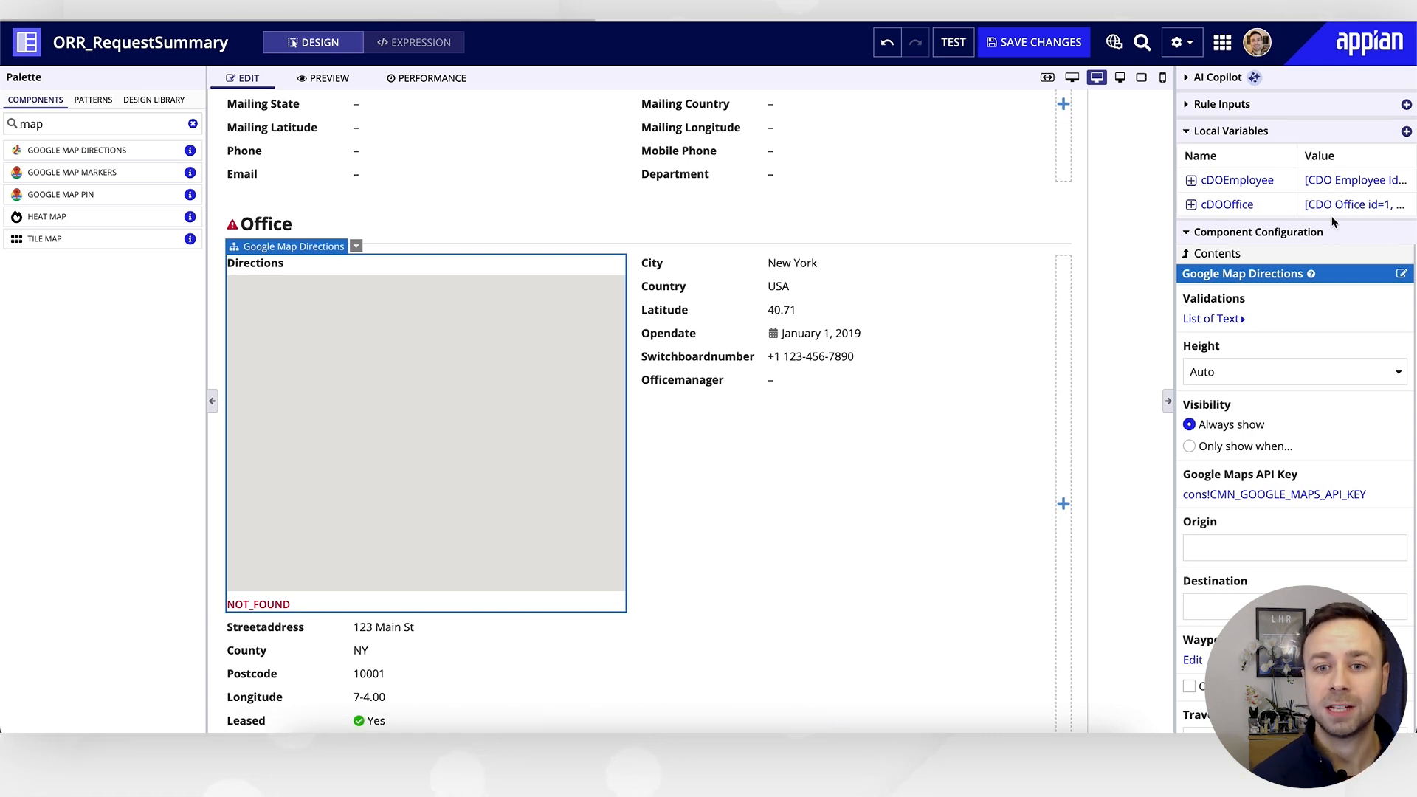
click(1191, 203)
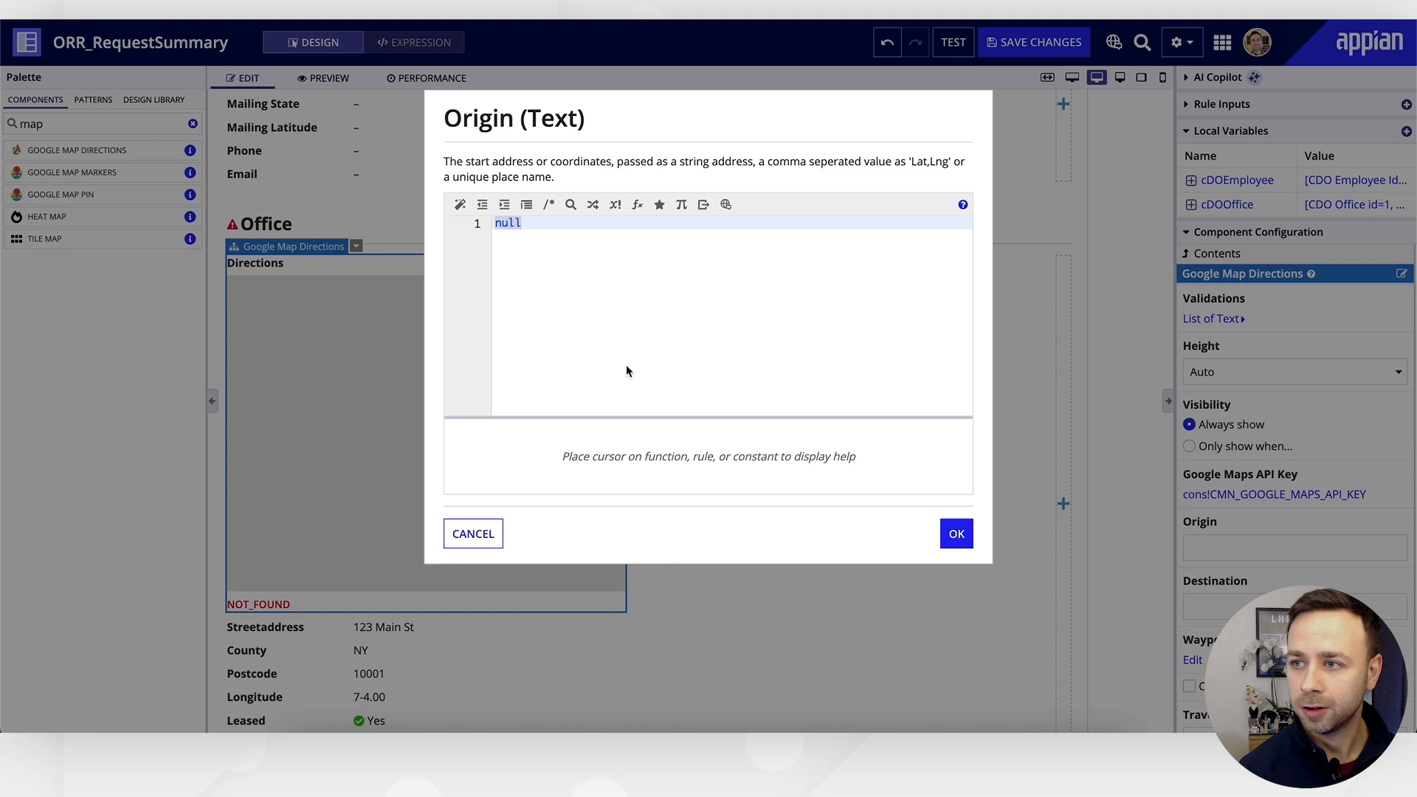
Set Origin to local!cDOOffice latitude & "," & longitude fields.
text(local!cDOOffice[ CDO Office.latitude ]&","&)
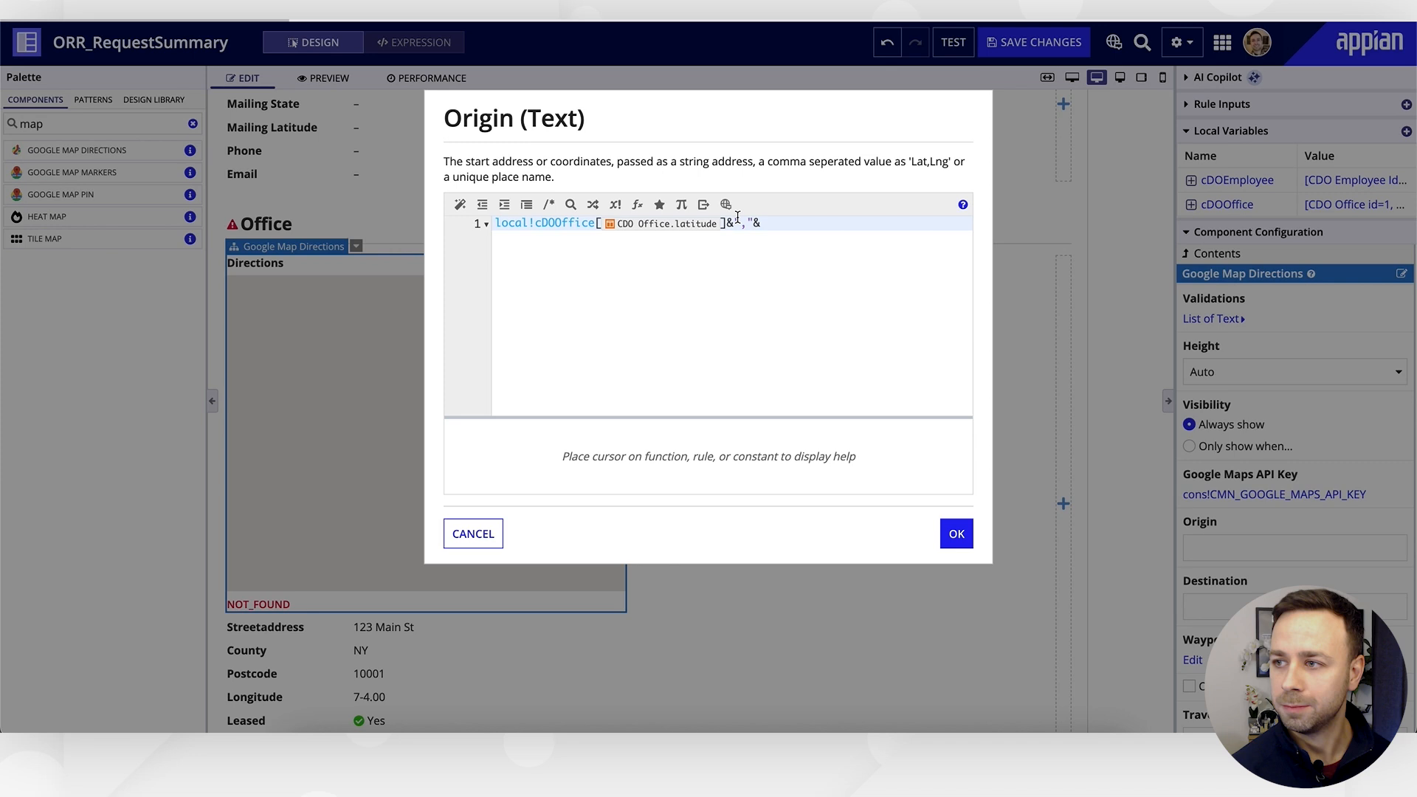
text(local!cDOOffice[CDO Office.latitude ])
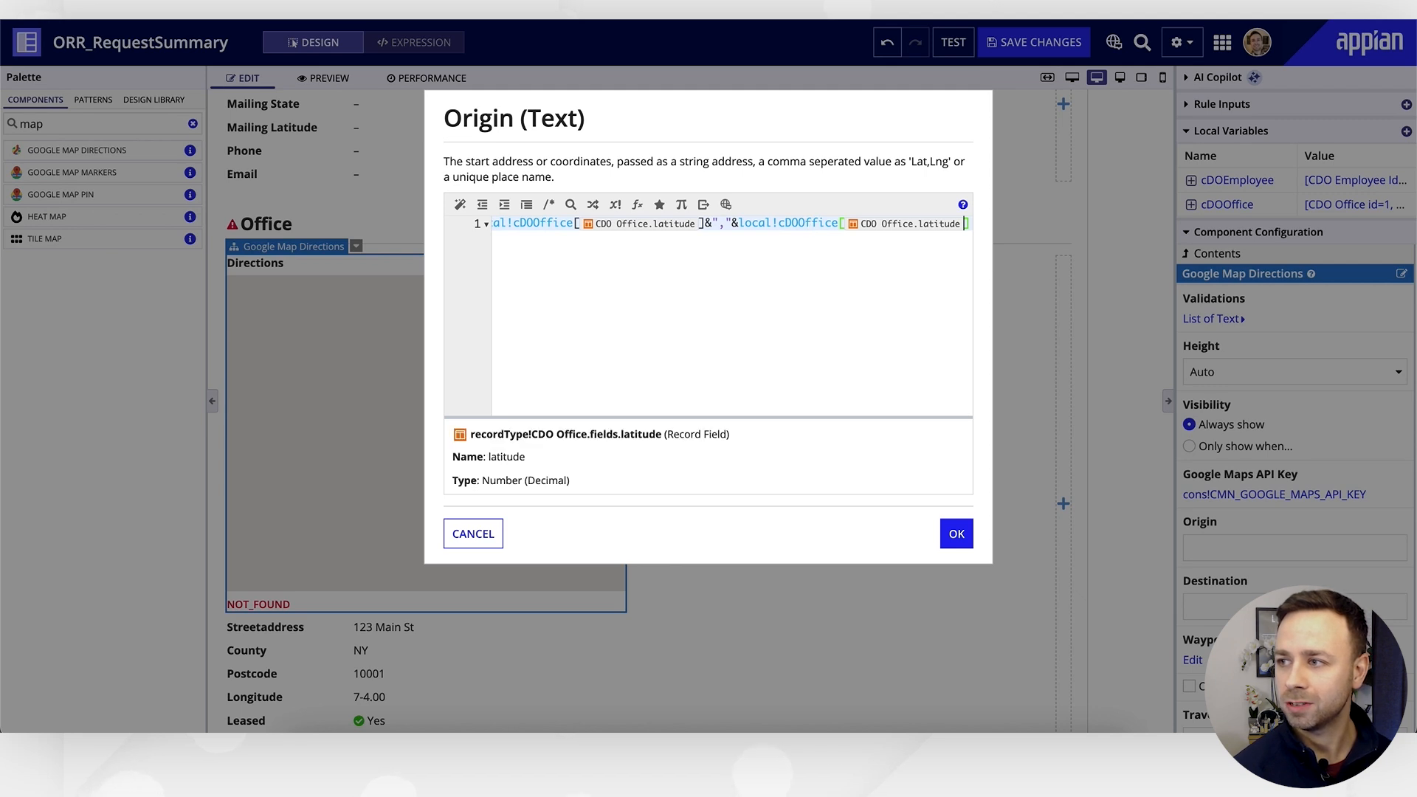
text(.fields)
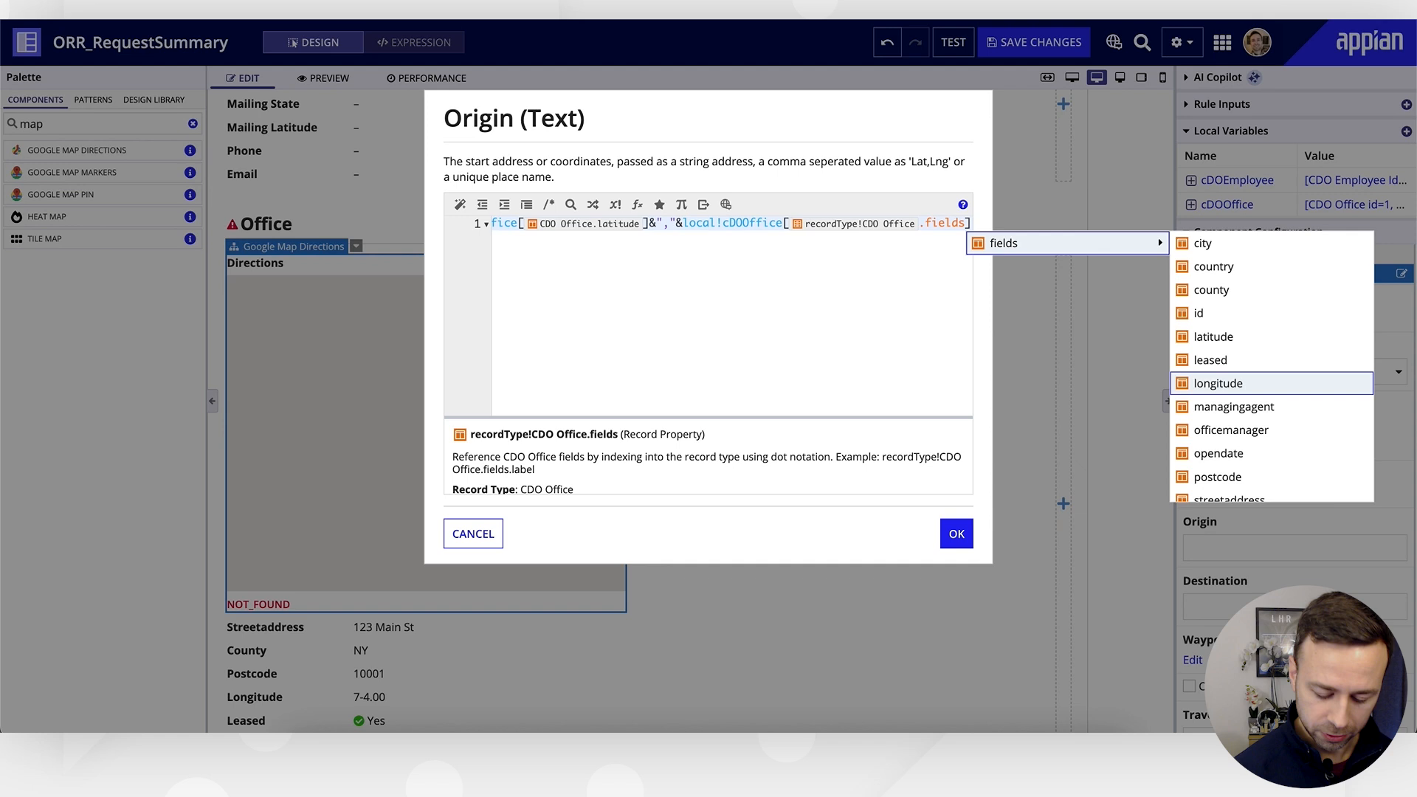
click(1217, 383)
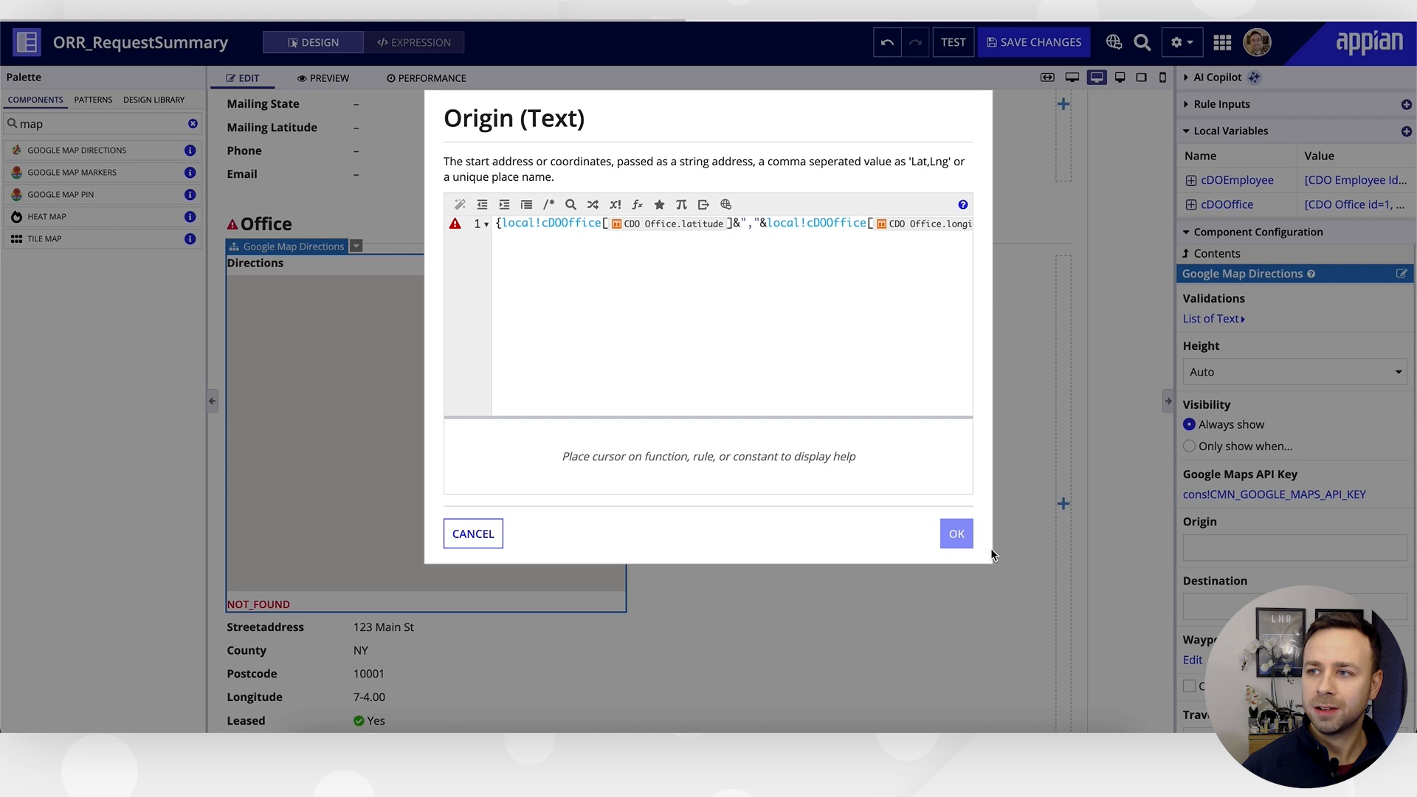
click(956, 533)
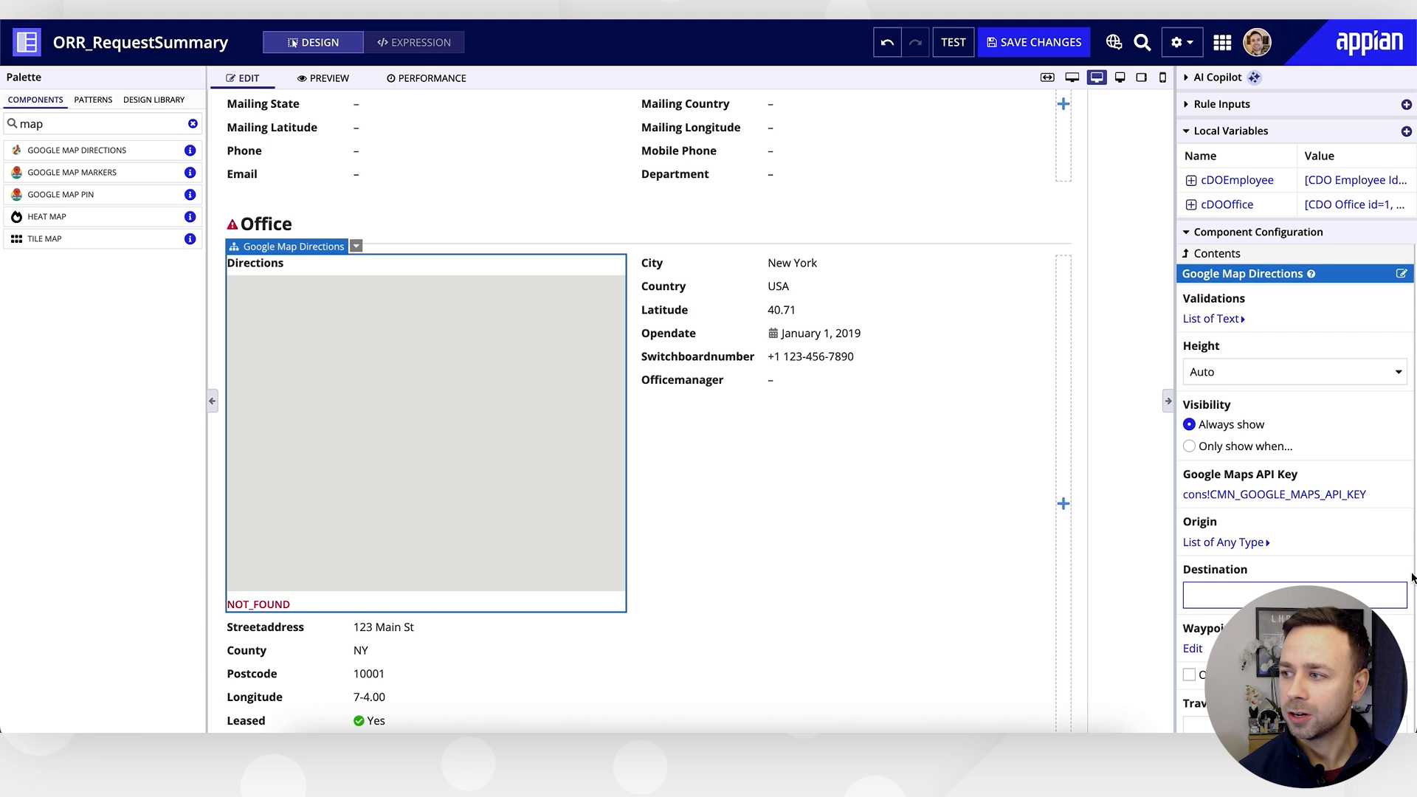
mouse_move(1400, 567)
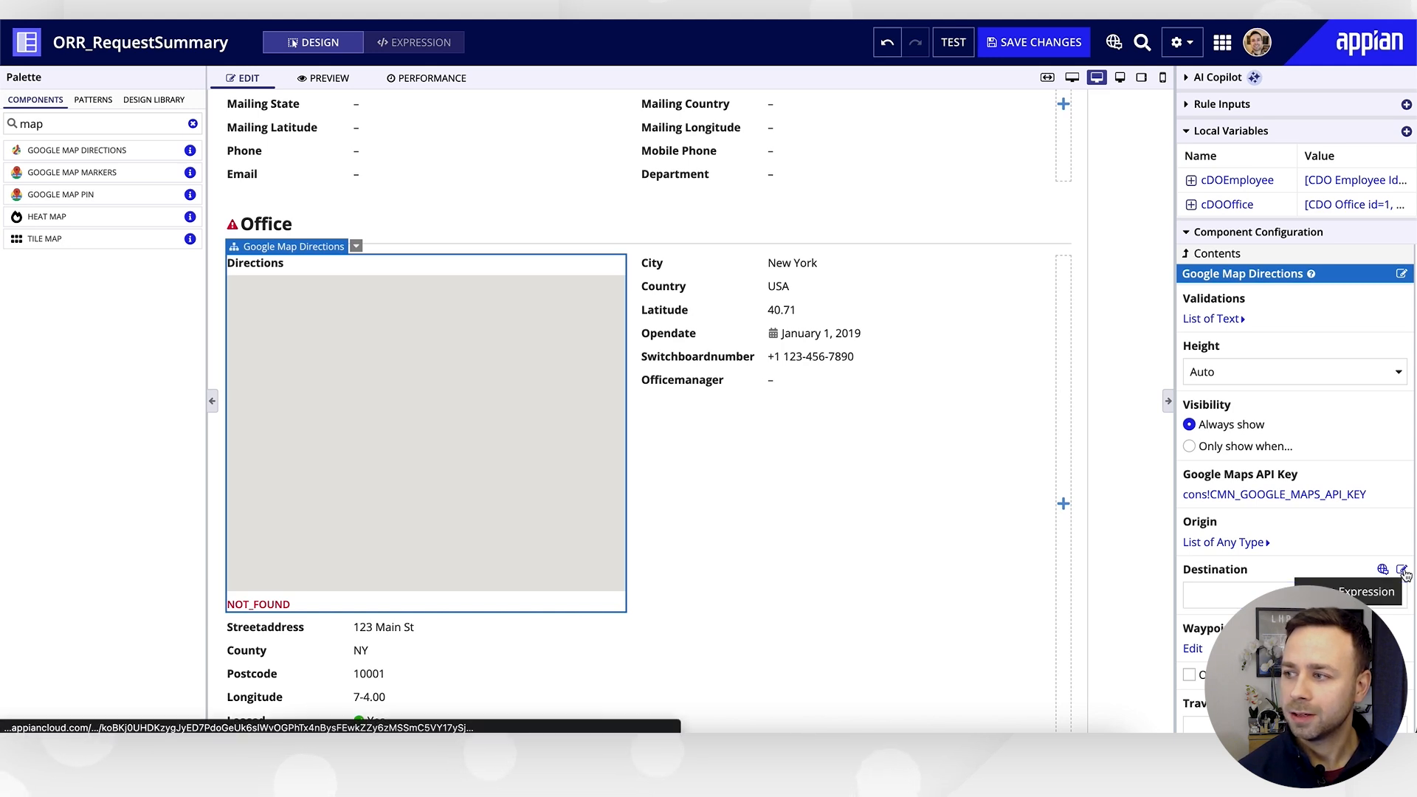
Set Destination to ri!record[ORR Request.newOffice] & ", New York".
click(1401, 566)
text(ri!record.)
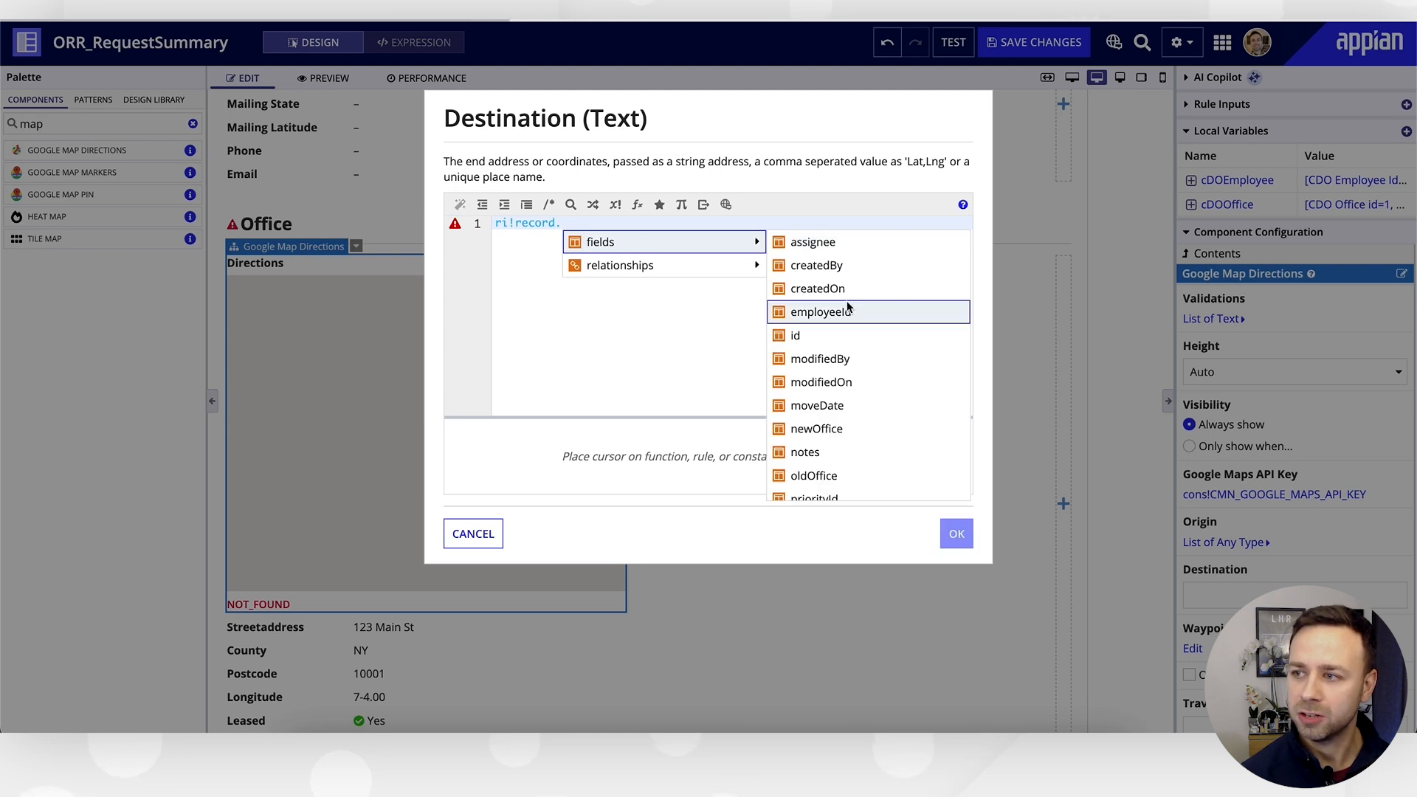
click(816, 428)
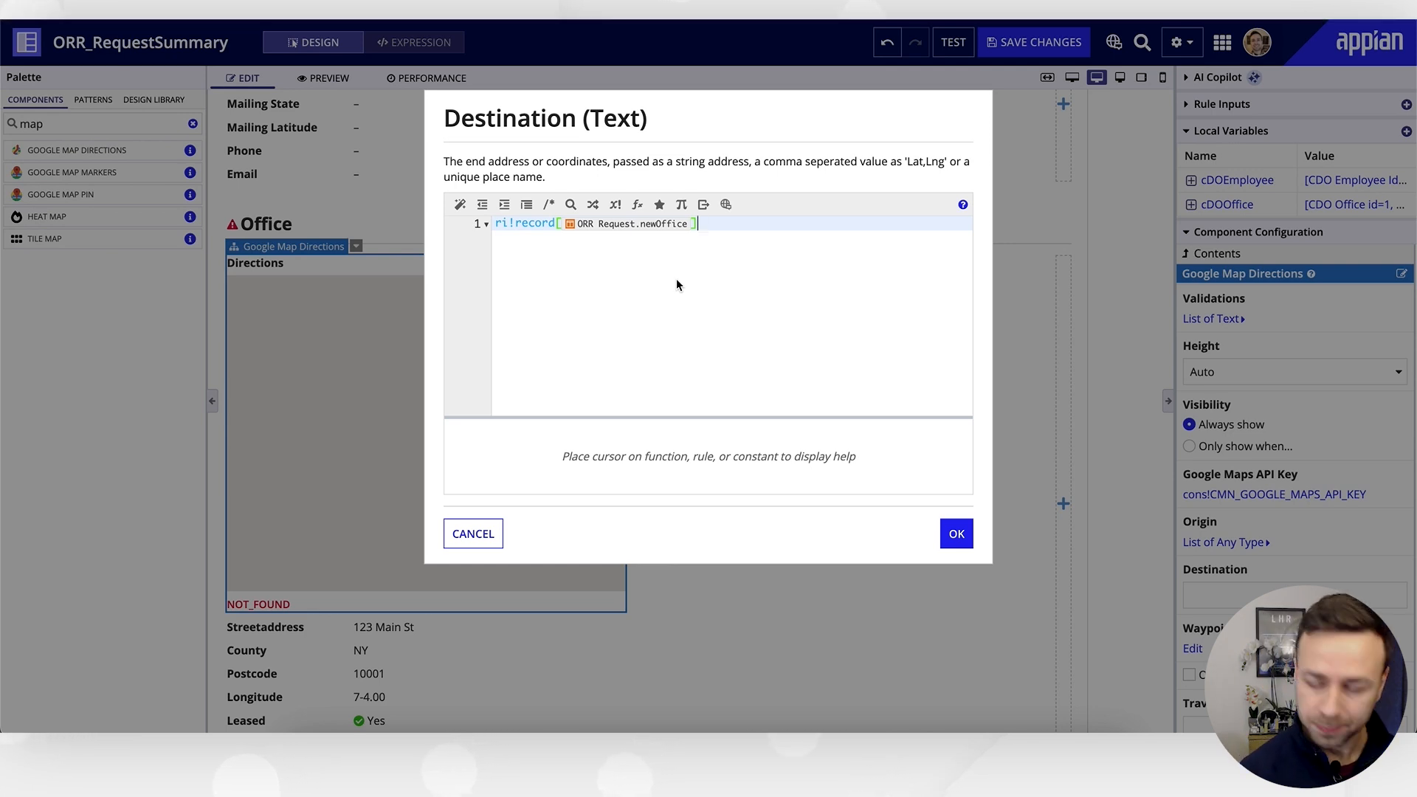
text(&"")
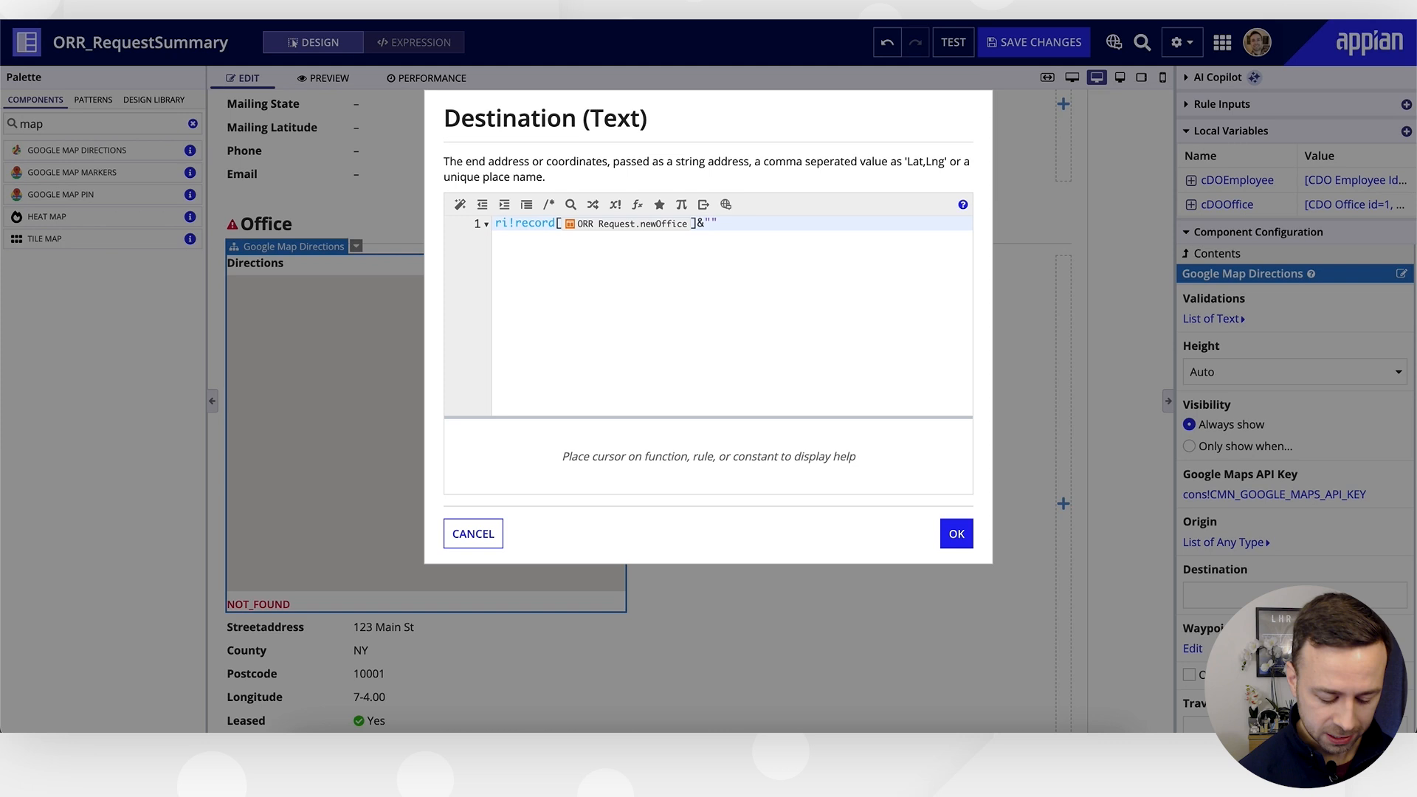
text(, New York)
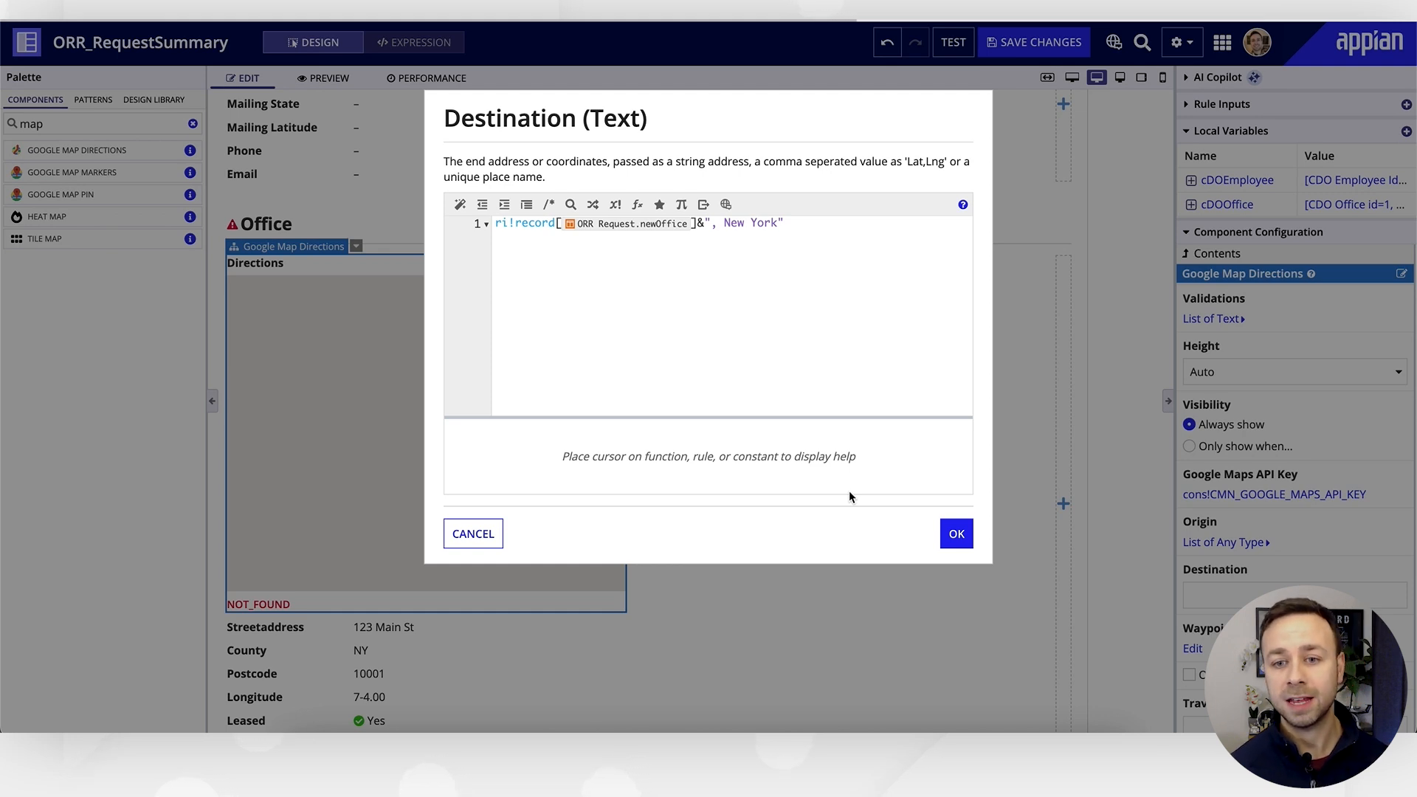
click(956, 534)
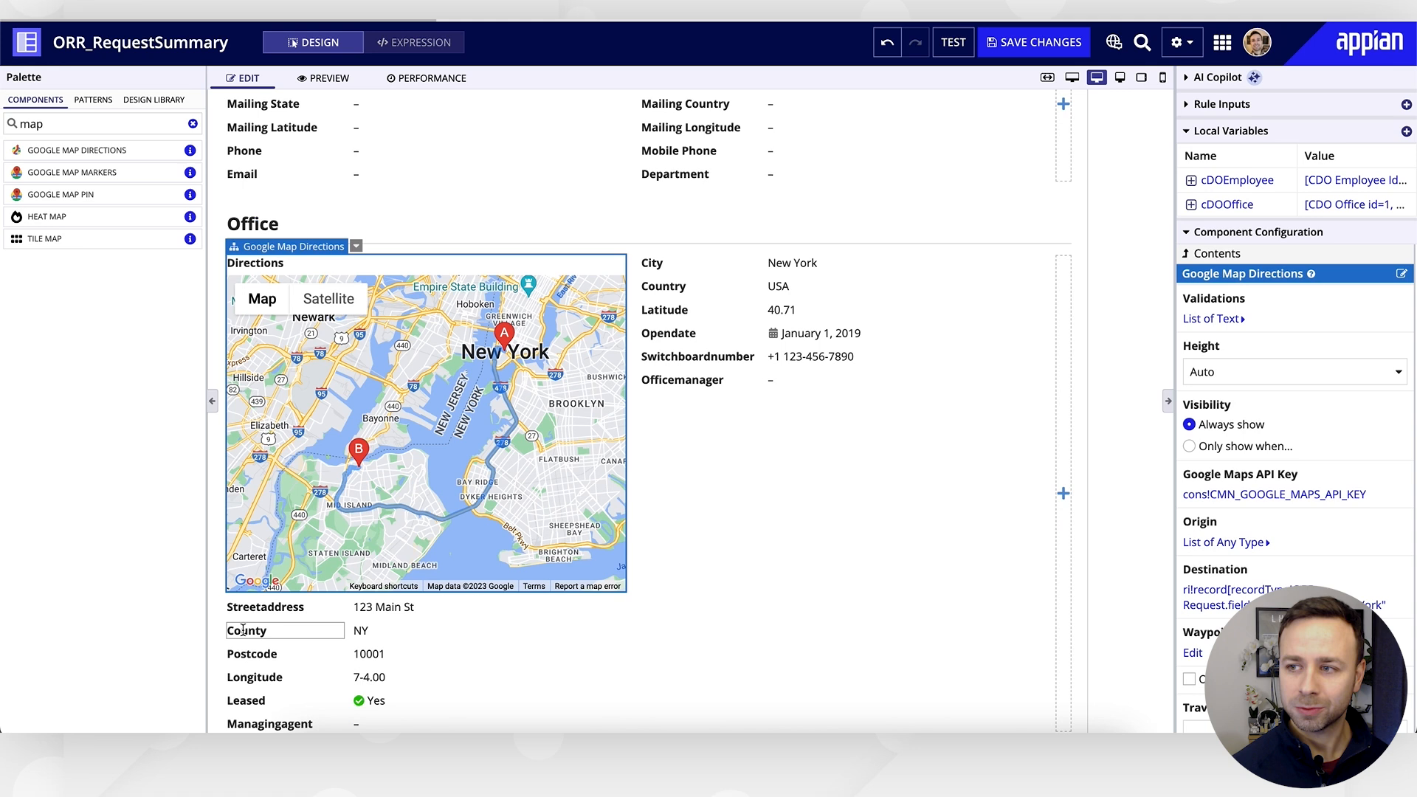
Enable Zoom and Enable Panning on the Google Map Directions component.
click(728, 572)
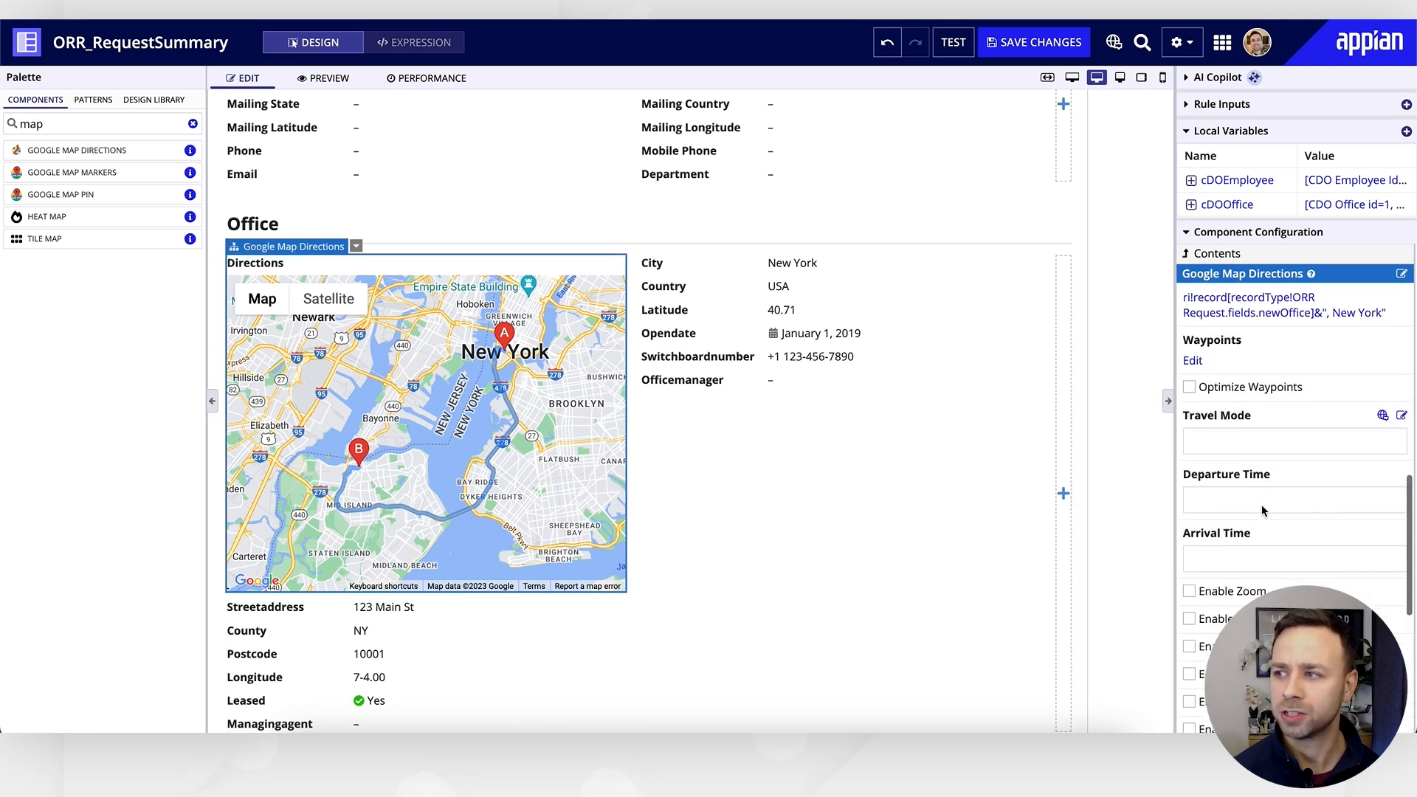
scroll(down, 3)
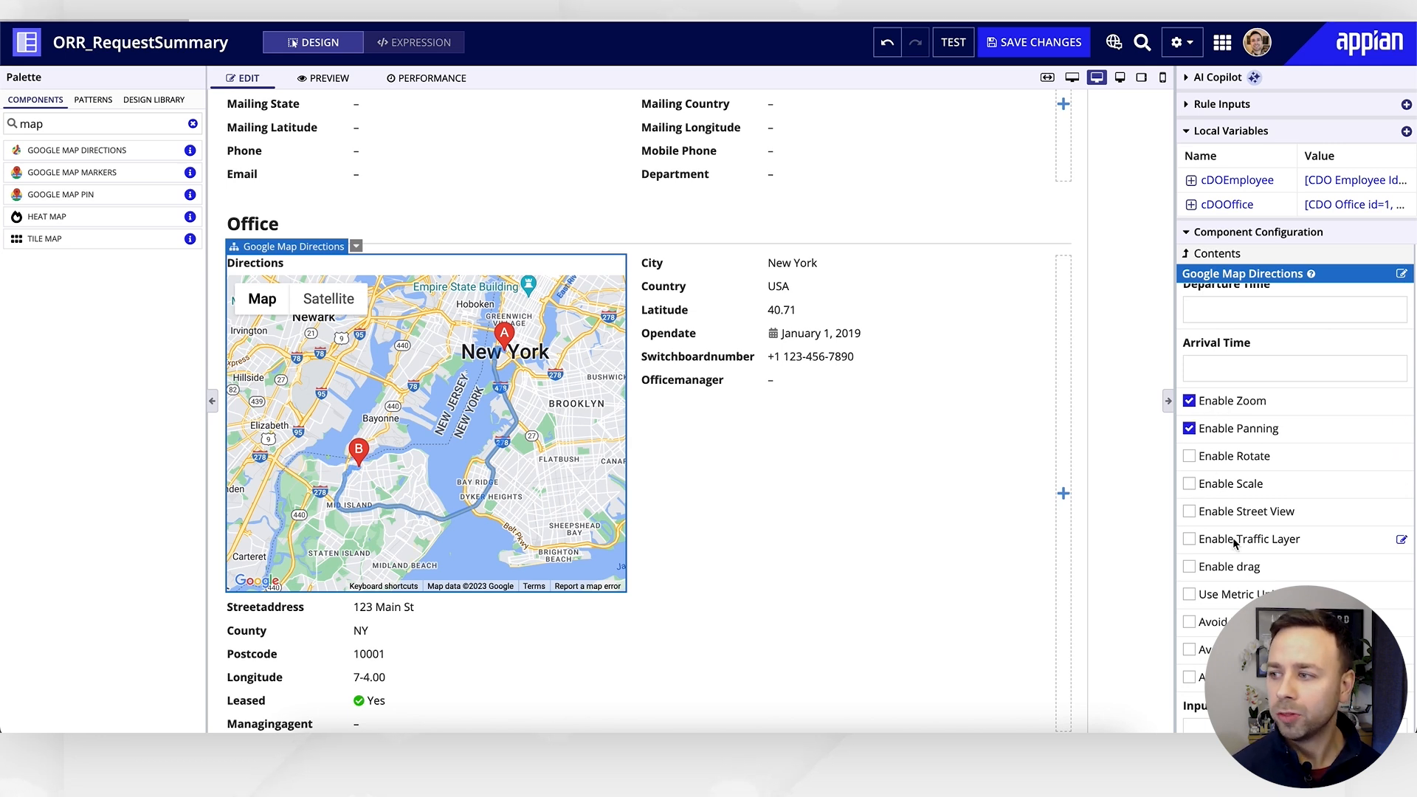
scroll(down, 3)
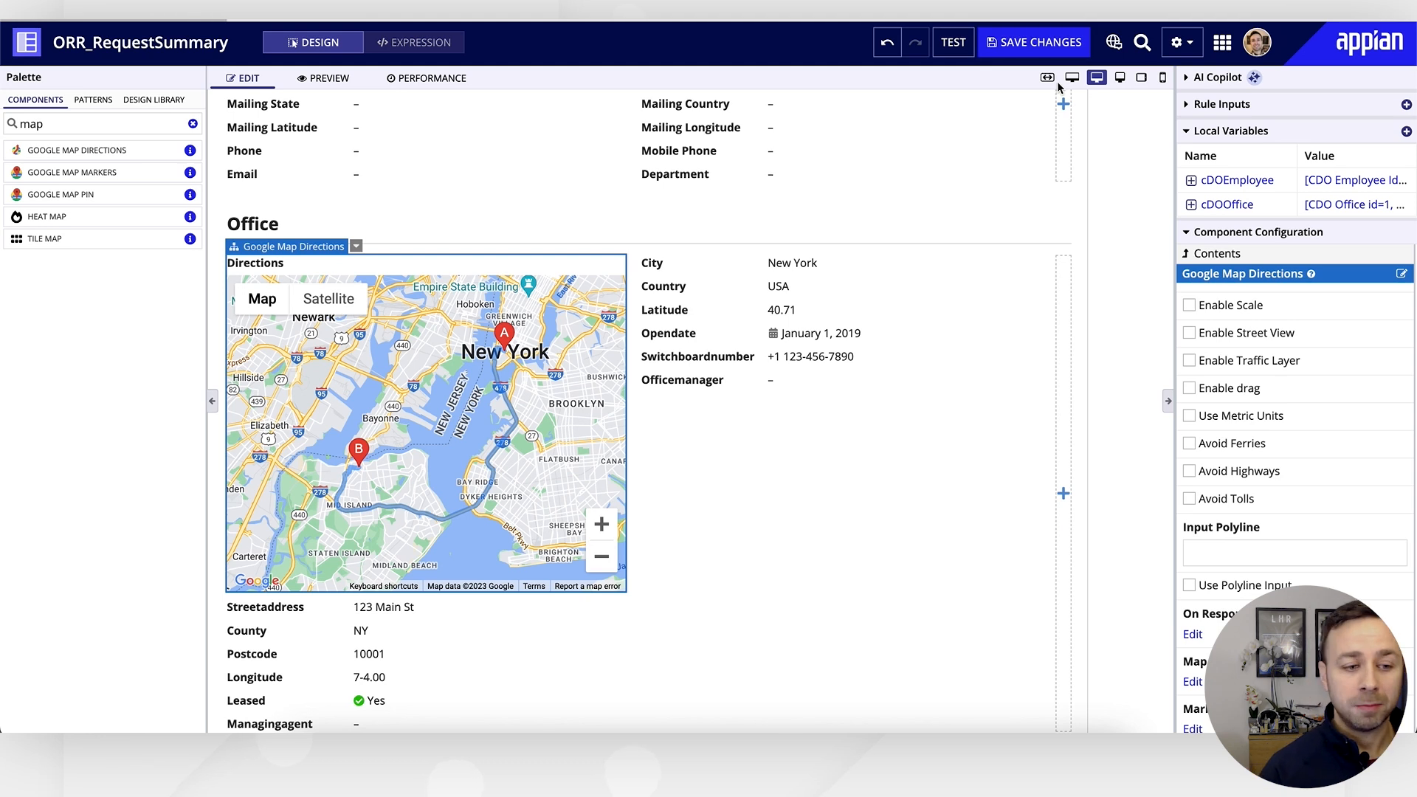
mouse_move(1045, 77)
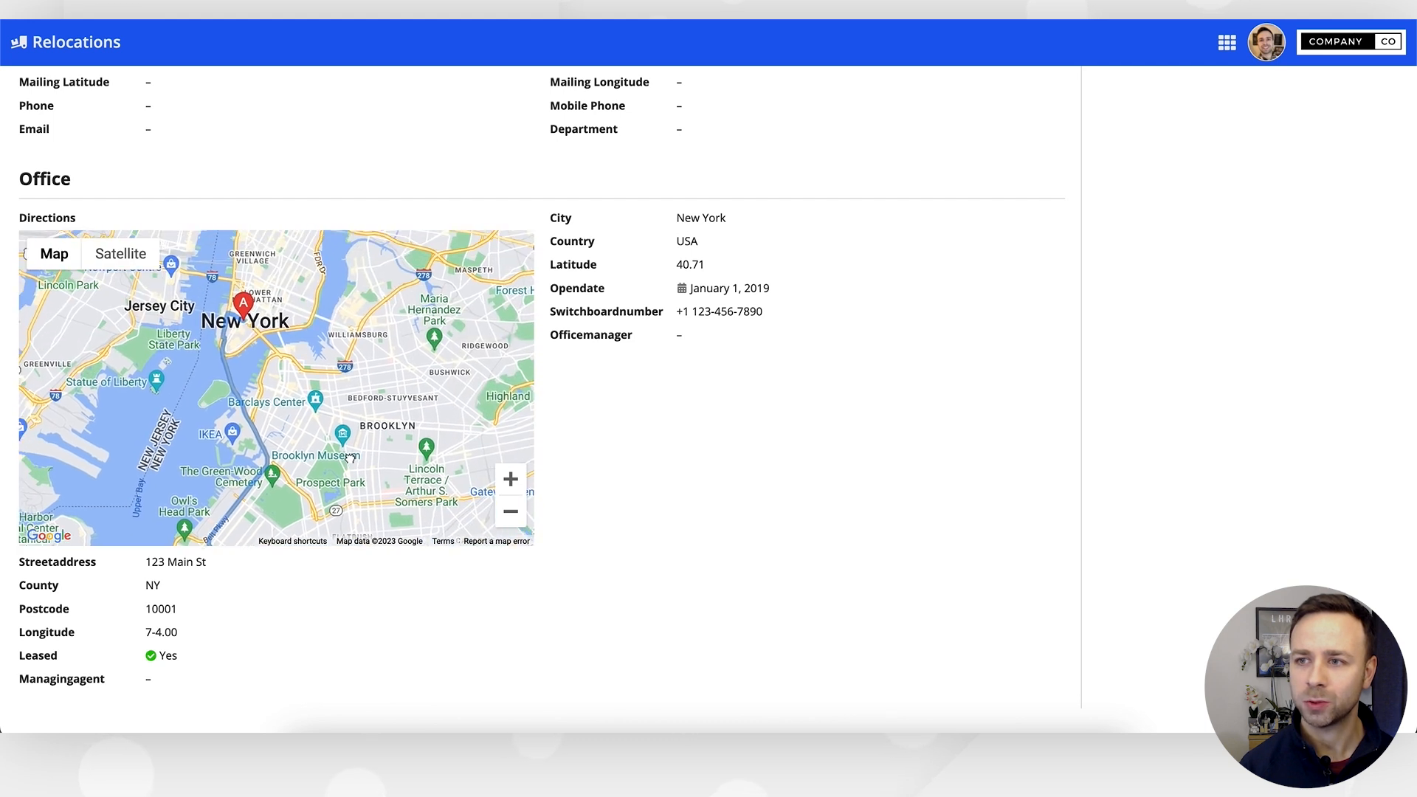
Switch the directions map in the Relocations site to Satellite imagery.
click(121, 253)
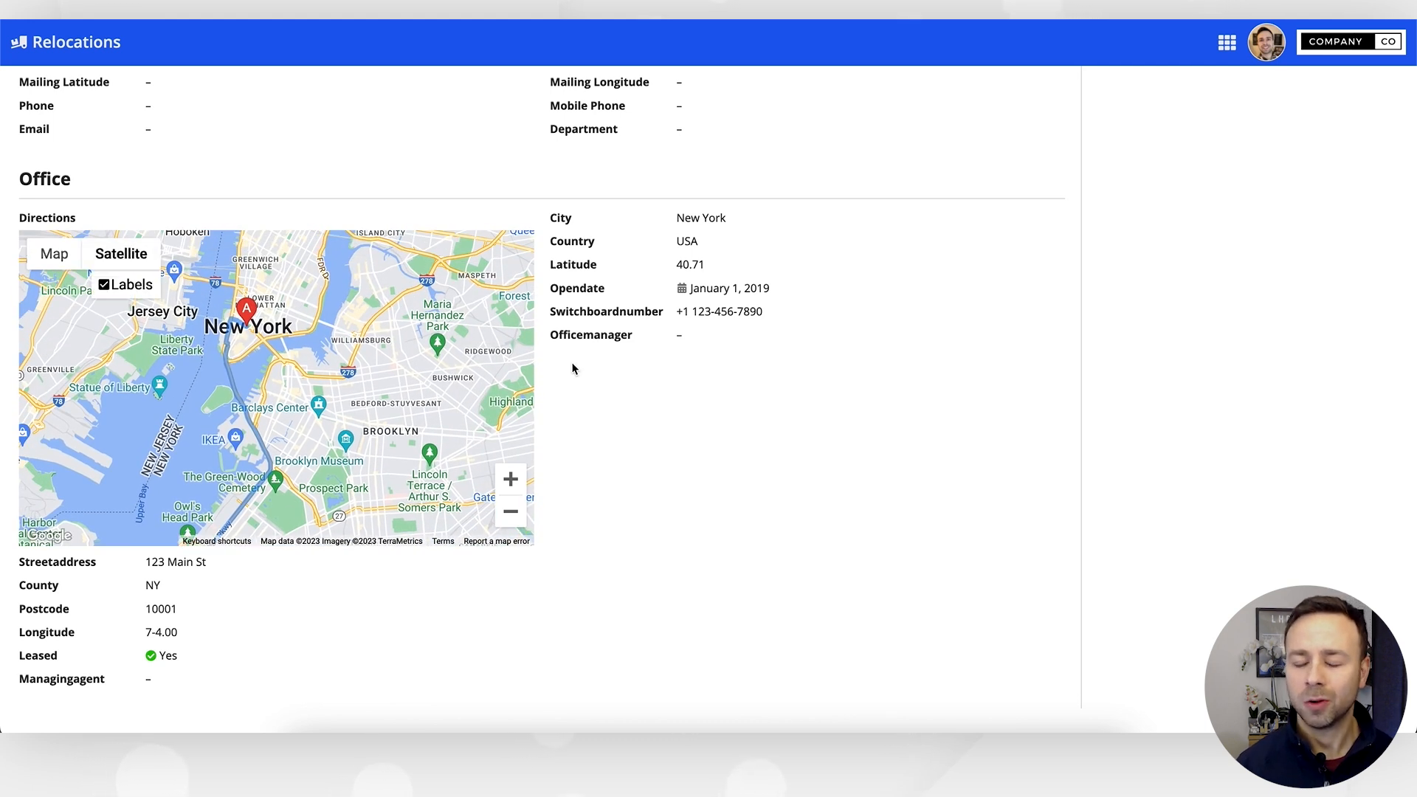